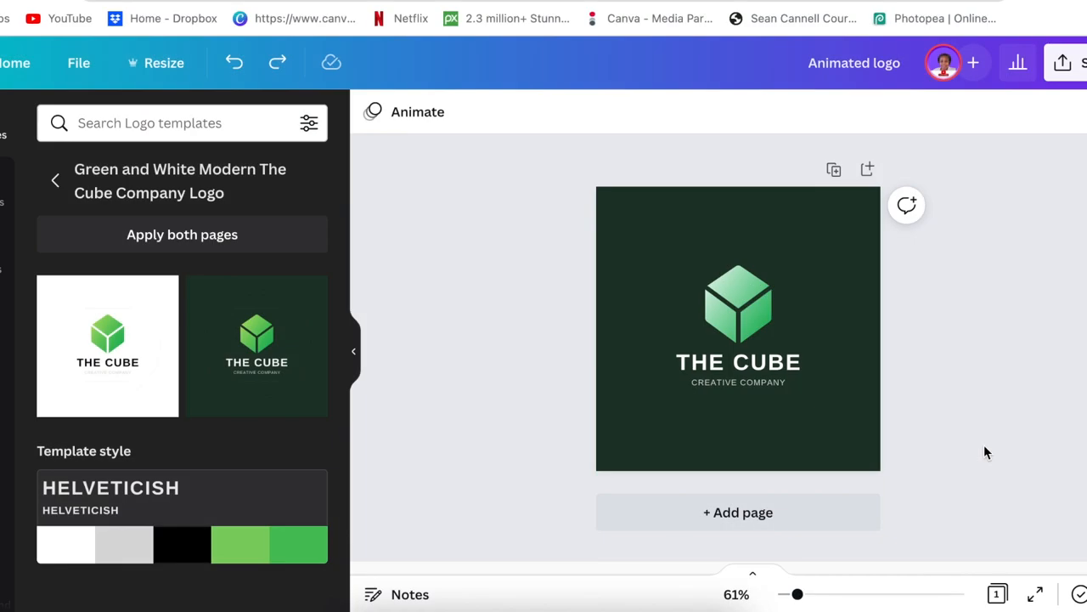
{"action": "mouse_move", "coordinate": [964, 431]}
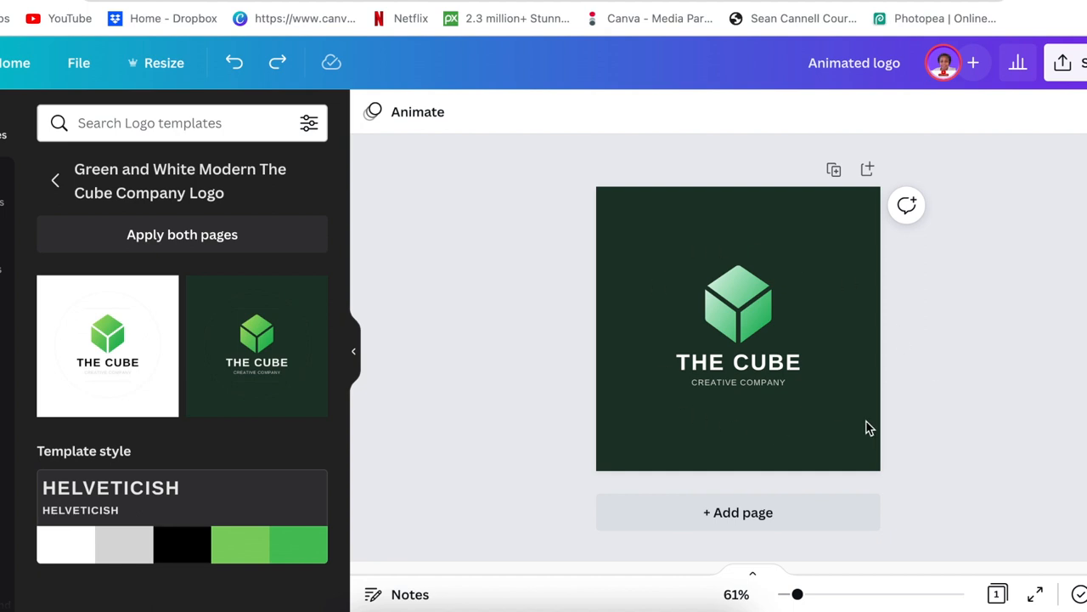
{"action": "mouse_move", "coordinate": [876, 428]}
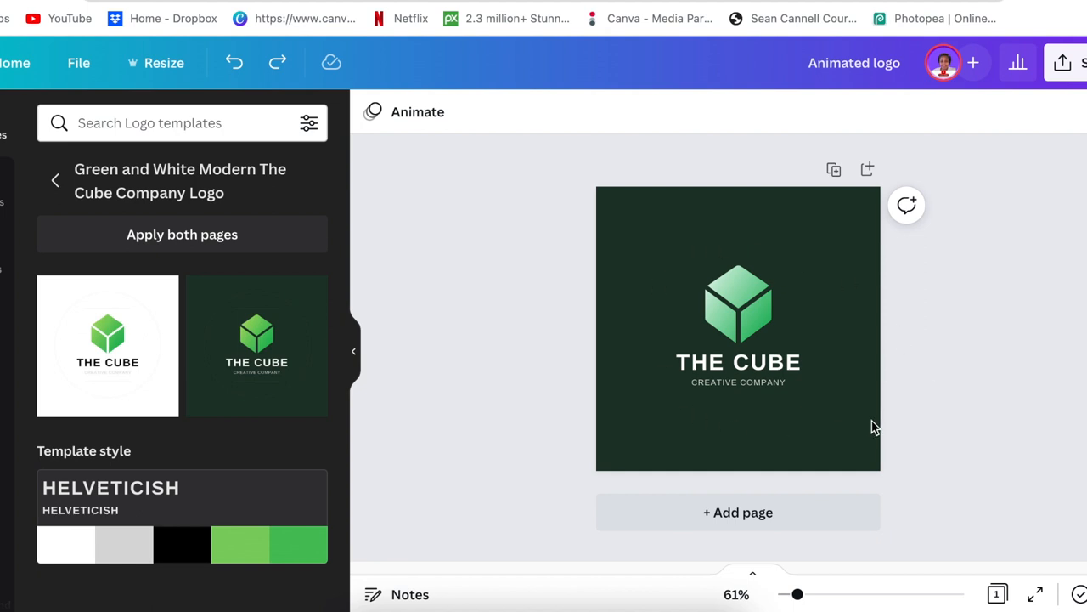
{"action": "mouse_move", "coordinate": [774, 249]}
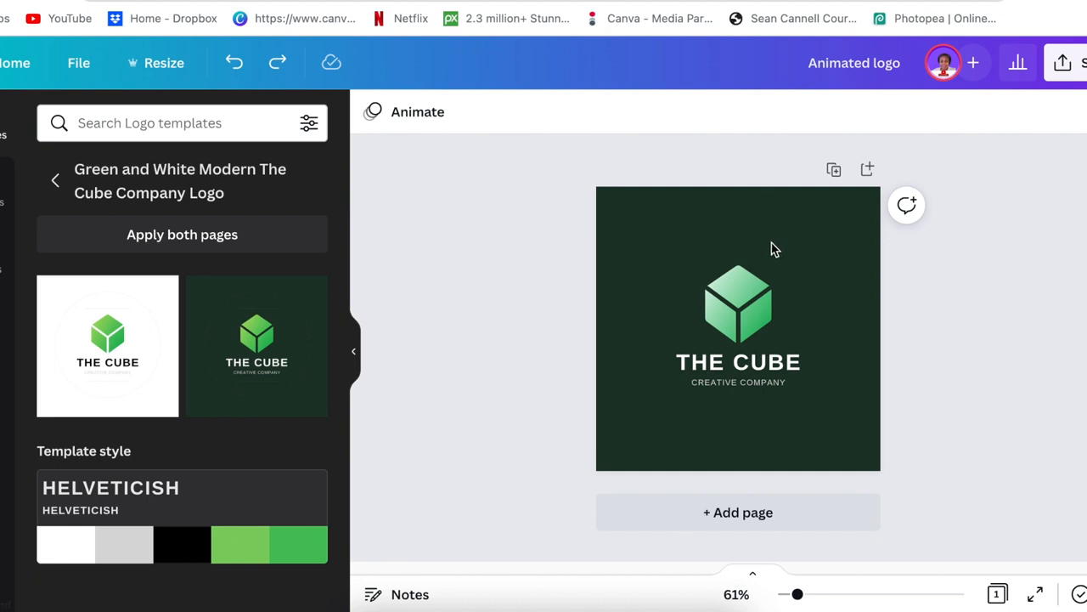
{"action": "mouse_move", "coordinate": [740, 308]}
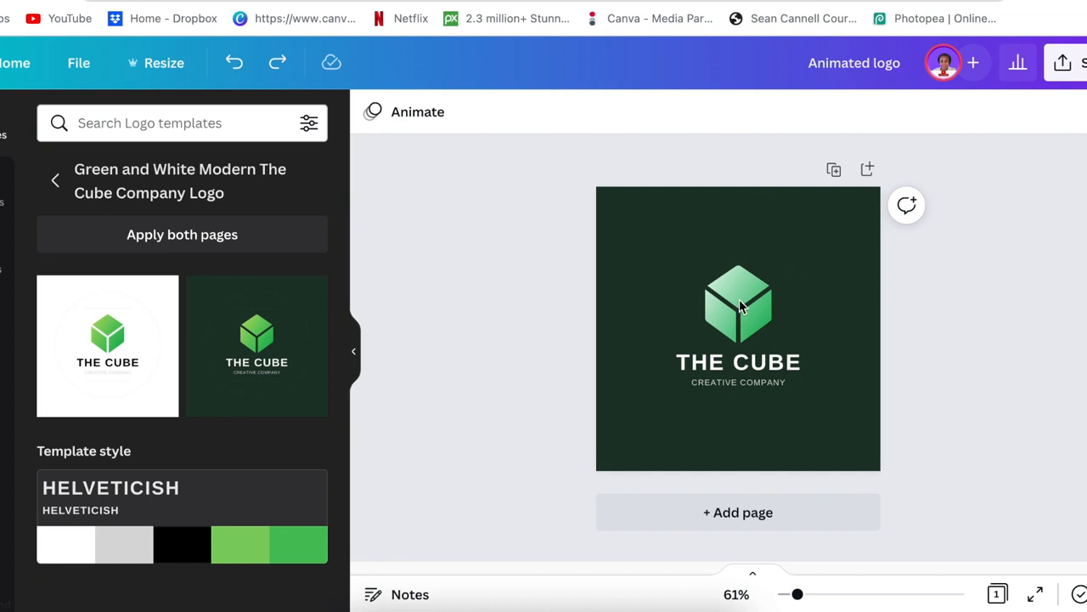
{"action": "mouse_move", "coordinate": [748, 377]}
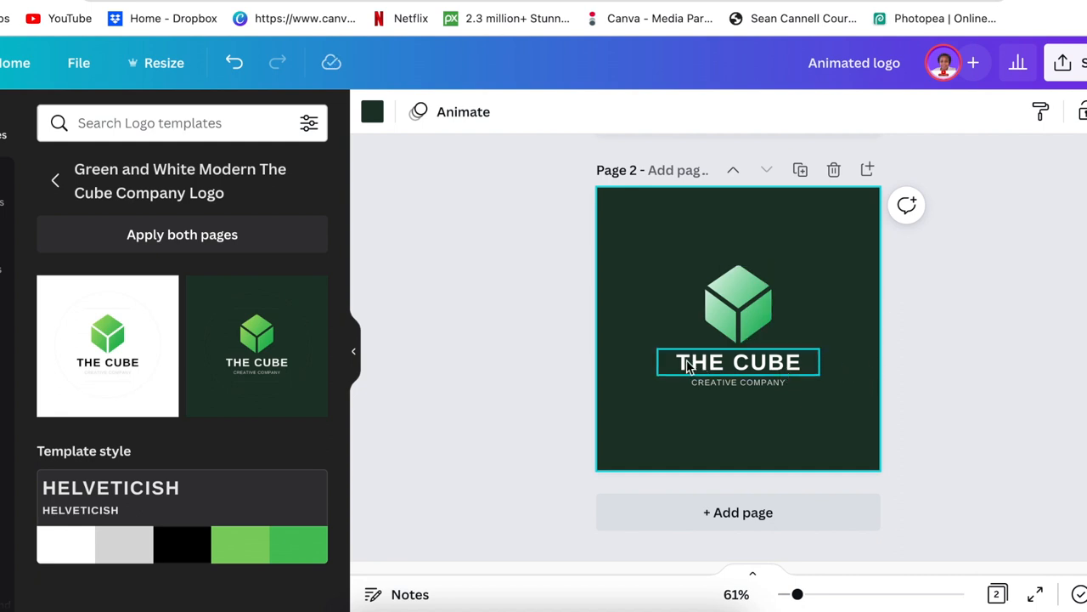
- Remove the THE CUBE text from page 2 and the cube graphic from page 1
{"action": "left_click", "coordinate": [739, 381]}
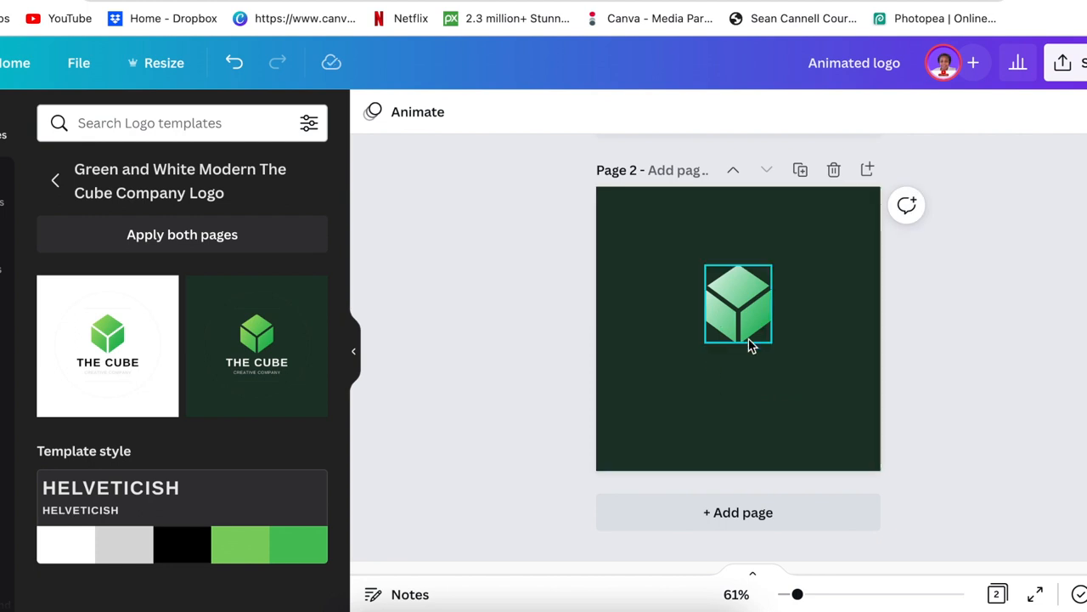
{"action": "left_click_drag", "start_coordinate": [773, 353], "coordinate": [840, 432]}
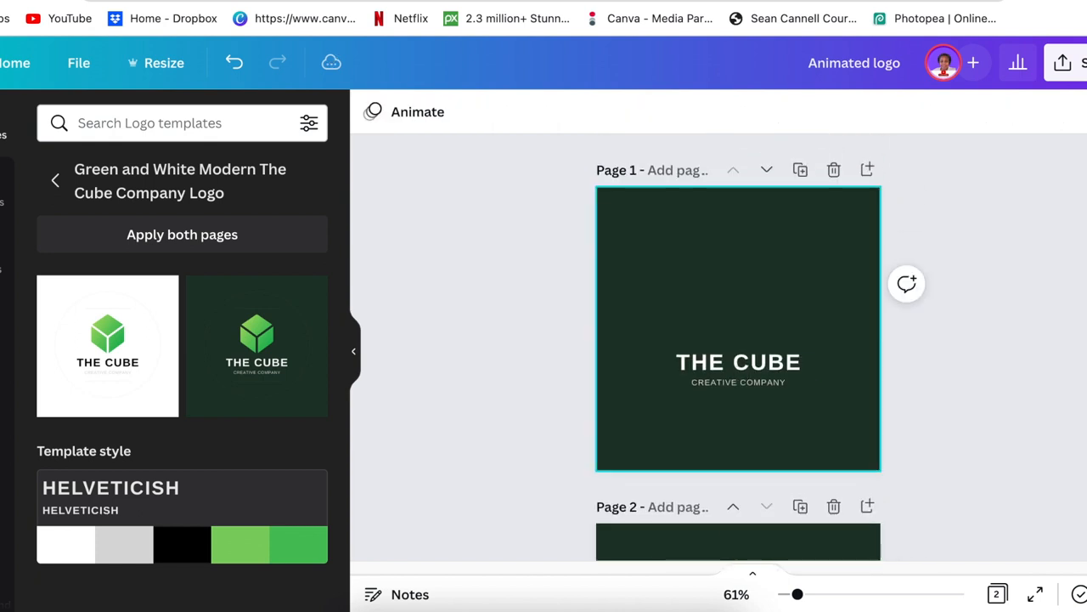
{"action": "left_click", "coordinate": [739, 361]}
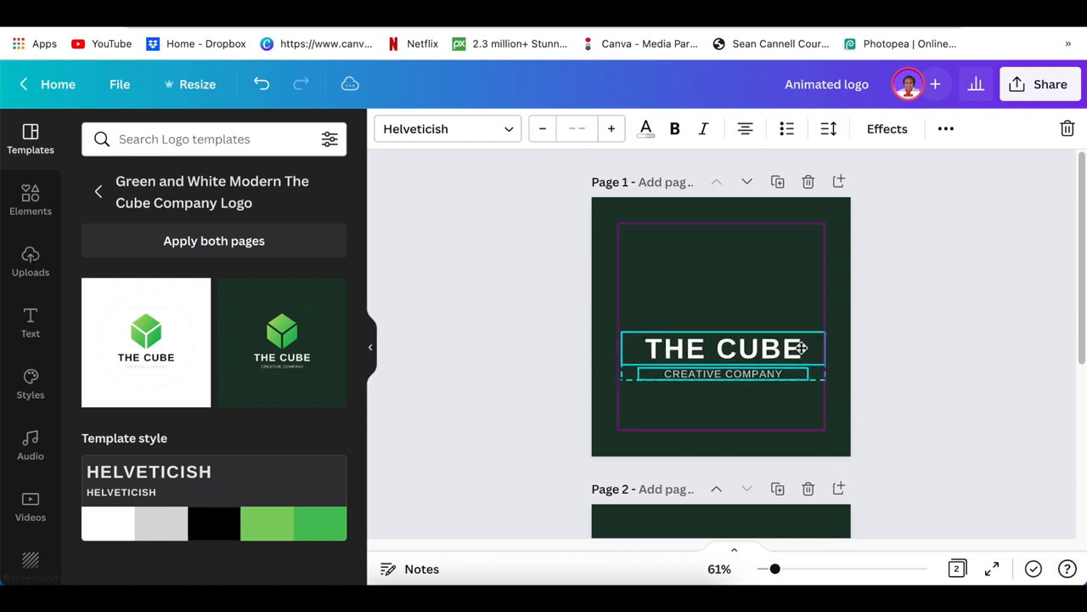
- Download only Page 1 as a PNG with transparent background
{"action": "left_click", "coordinate": [726, 348]}
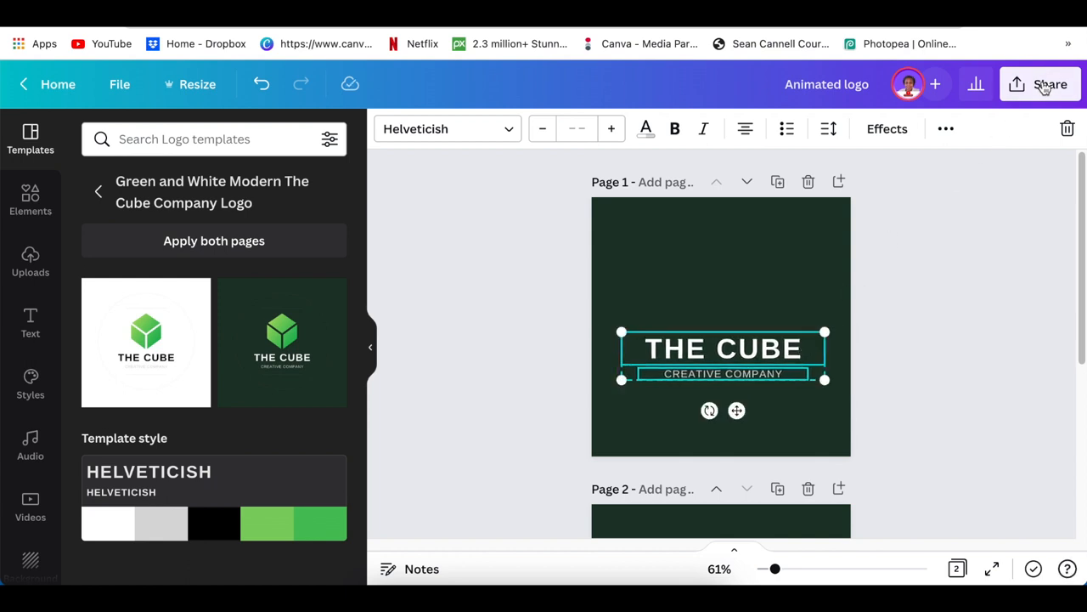
{"action": "left_click", "coordinate": [1050, 84]}
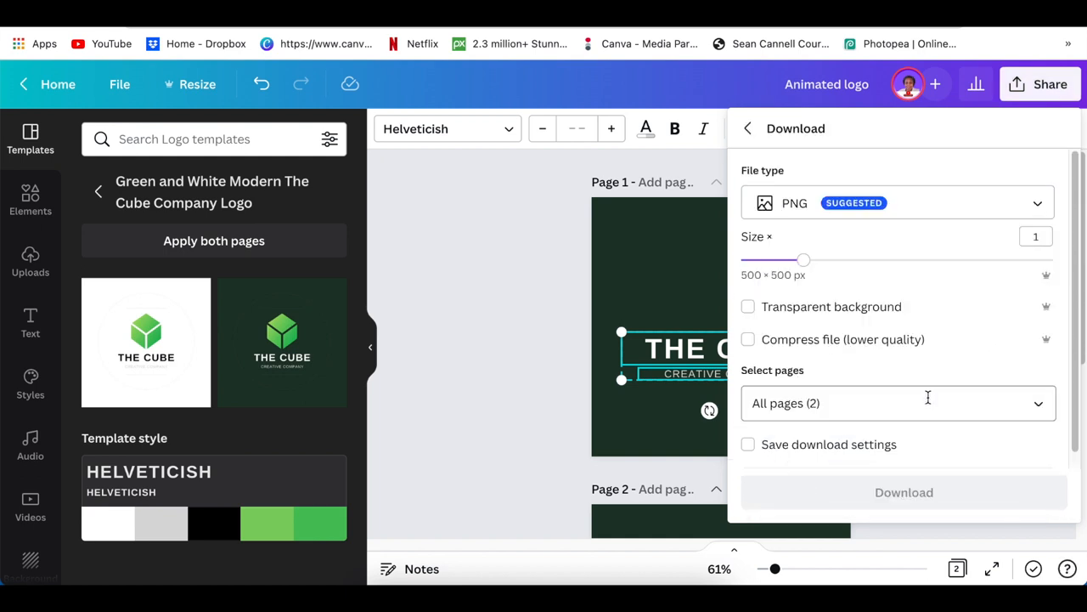
{"action": "left_click", "coordinate": [747, 307]}
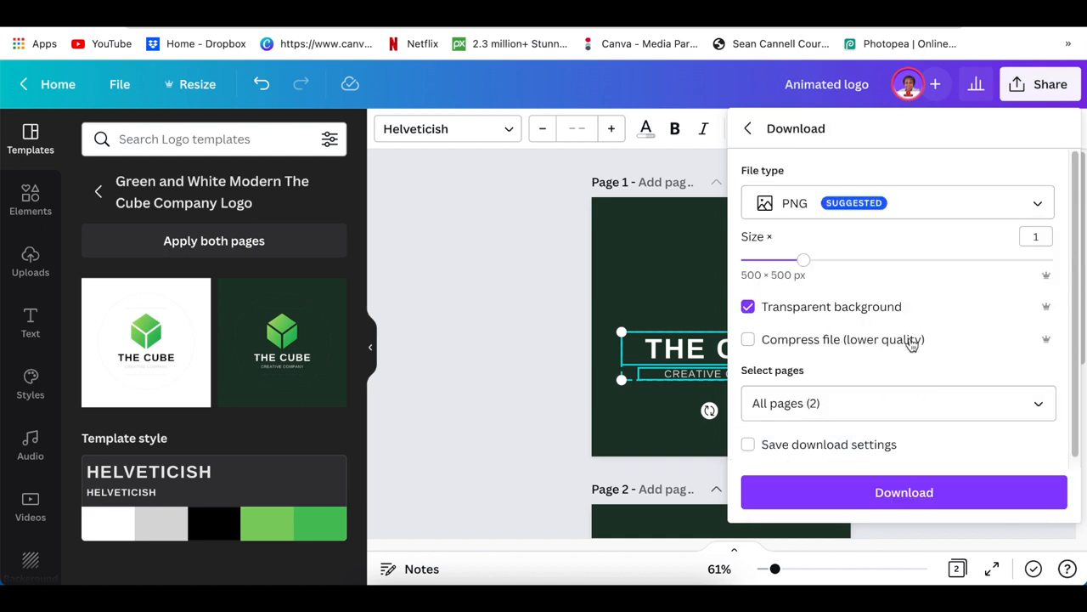
{"action": "mouse_move", "coordinate": [925, 377]}
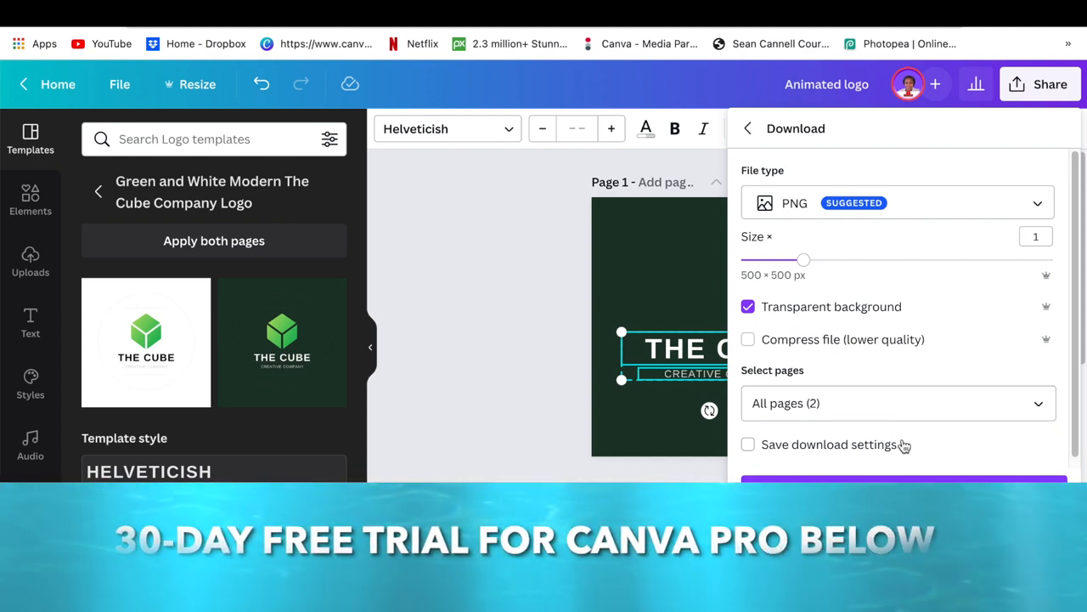
{"action": "left_click", "coordinate": [897, 403]}
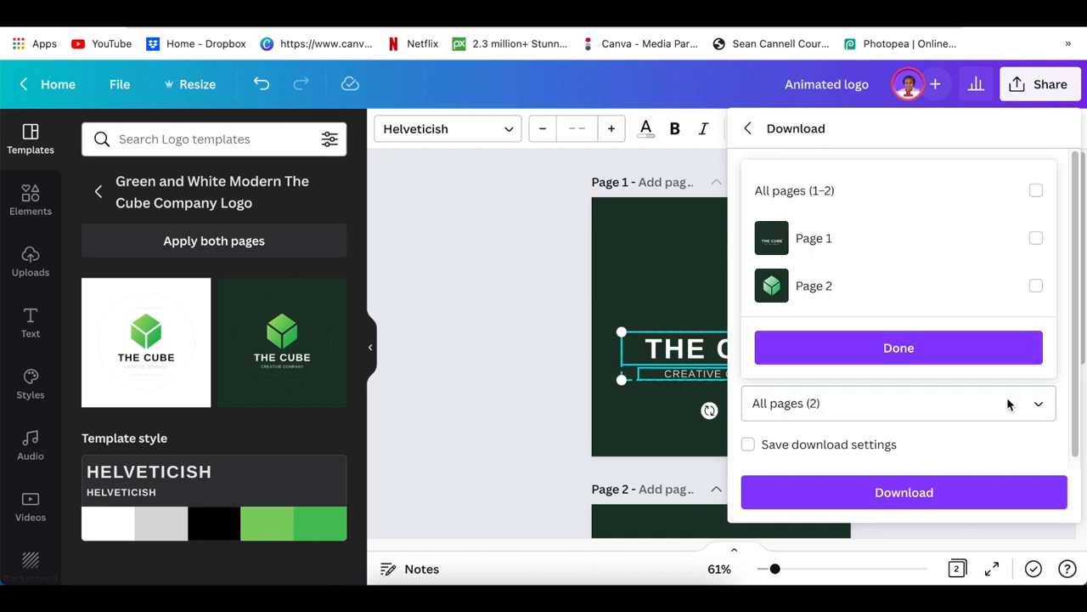
{"action": "left_click", "coordinate": [1036, 238]}
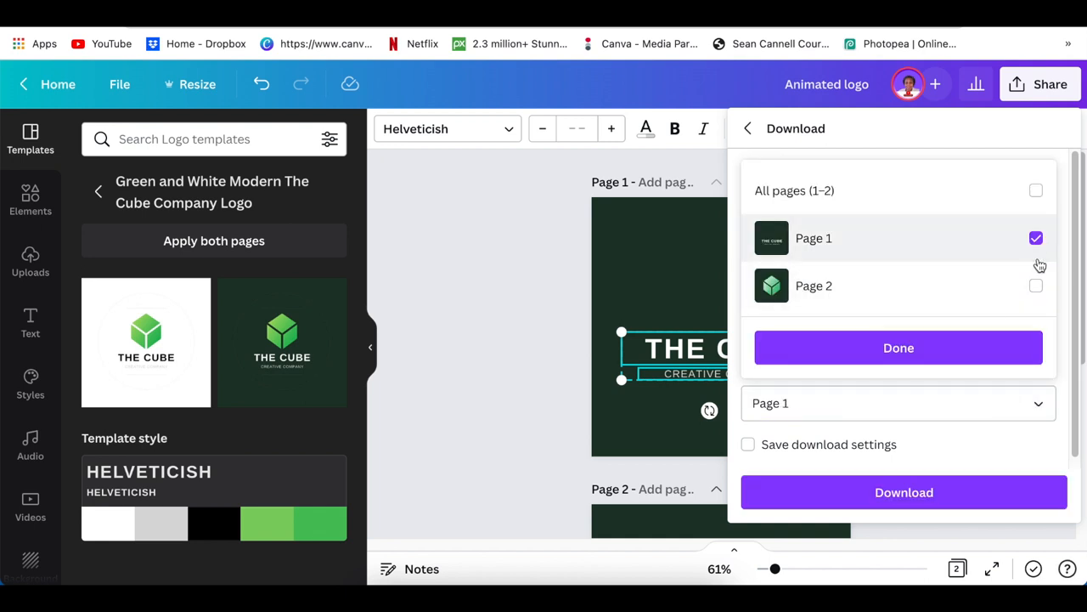
{"action": "left_click", "coordinate": [898, 347]}
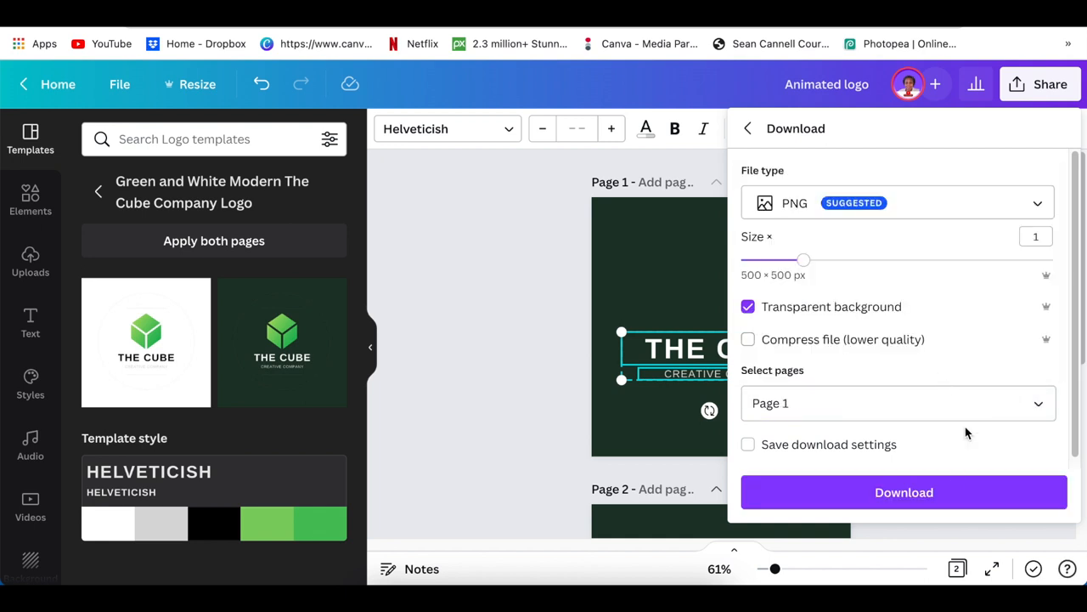
{"action": "left_click", "coordinate": [904, 492]}
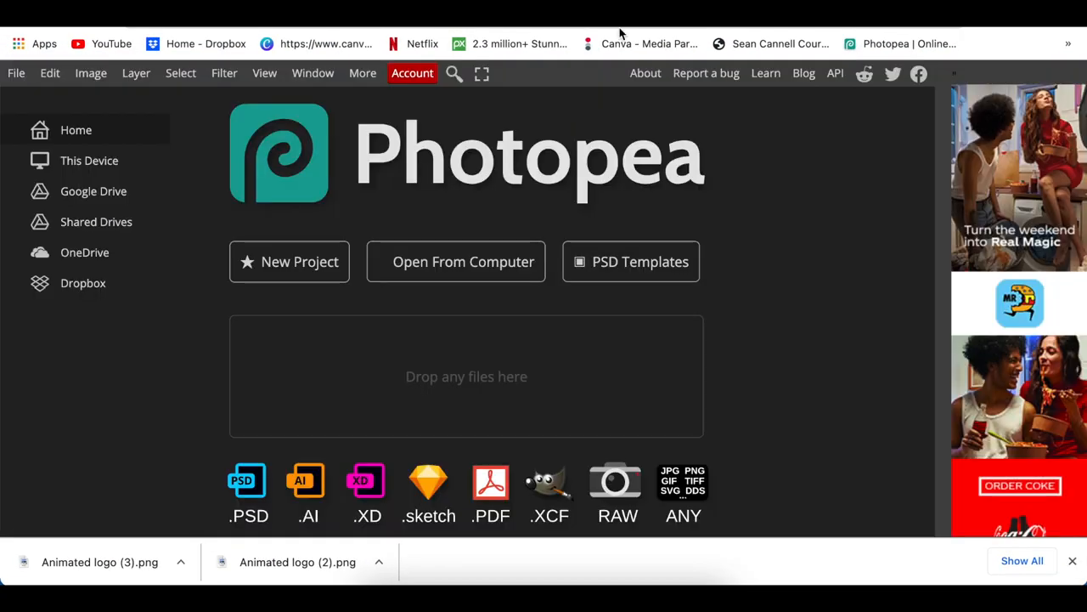
{"action": "mouse_move", "coordinate": [680, 228]}
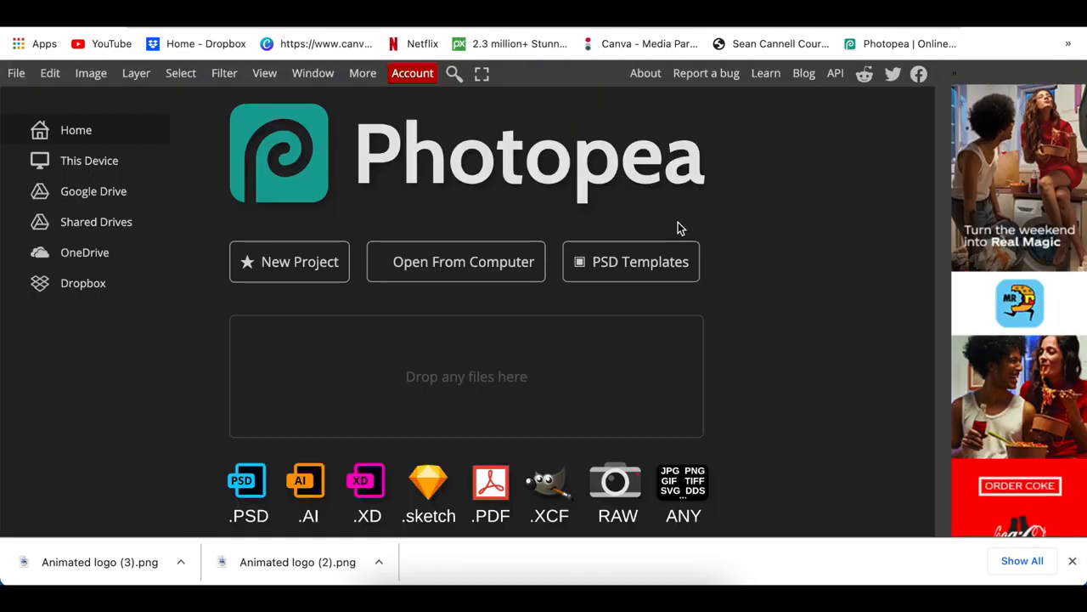
- Open PSD Templates from the Photopea home screen
{"action": "left_click", "coordinate": [631, 261]}
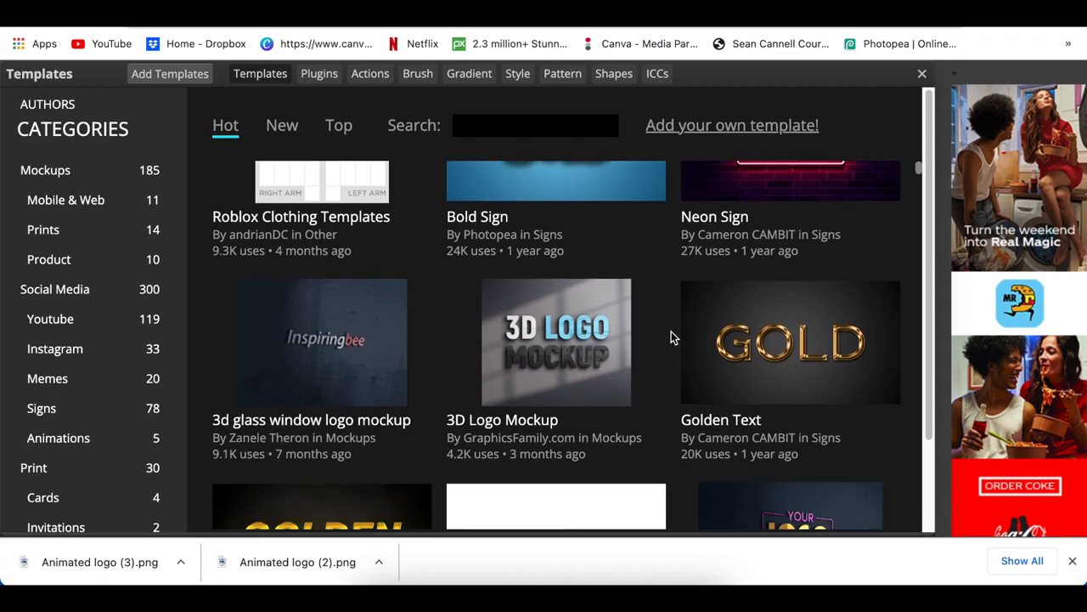
- Scroll the Hot templates list and open the 'logo animation' template details
{"action": "scroll", "scroll_direction": "down", "scroll_amount": 3}
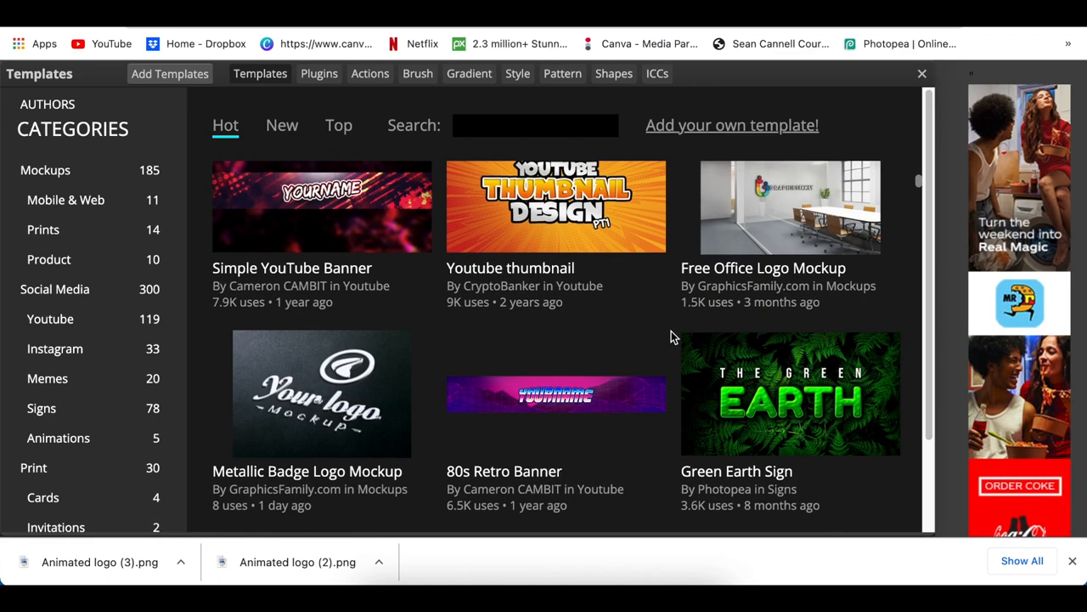
{"action": "scroll", "scroll_direction": "down", "scroll_amount": 3}
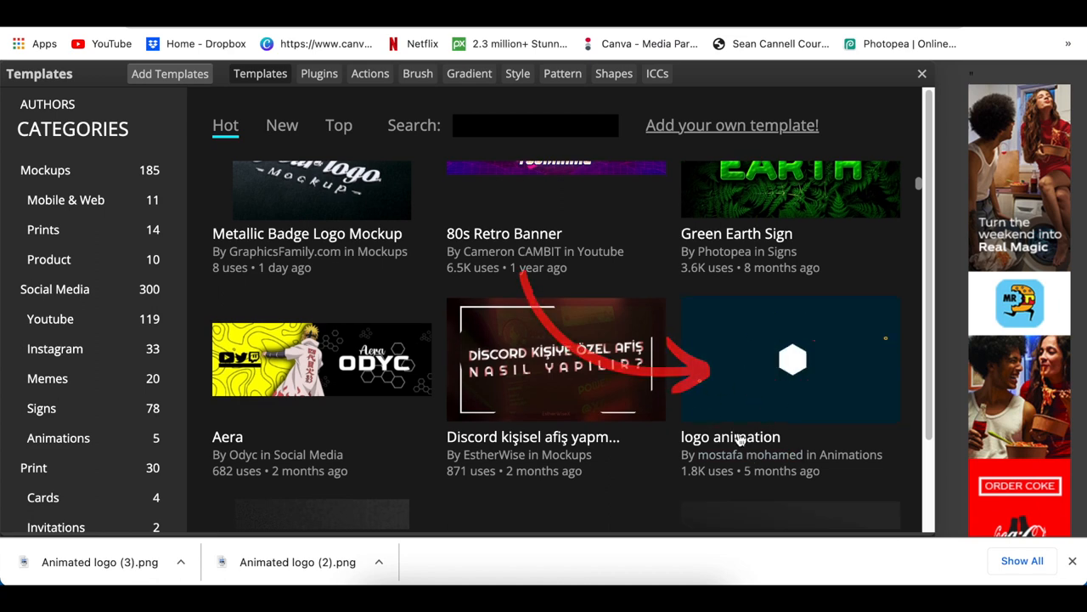
{"action": "scroll", "scroll_direction": "down", "scroll_amount": 3}
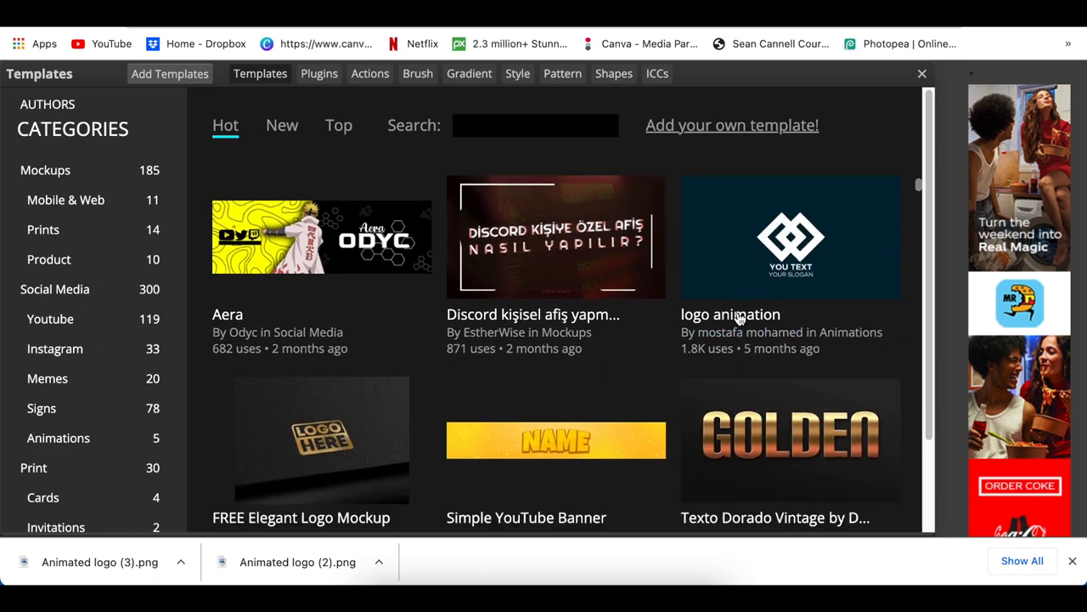
{"action": "left_click", "coordinate": [789, 237]}
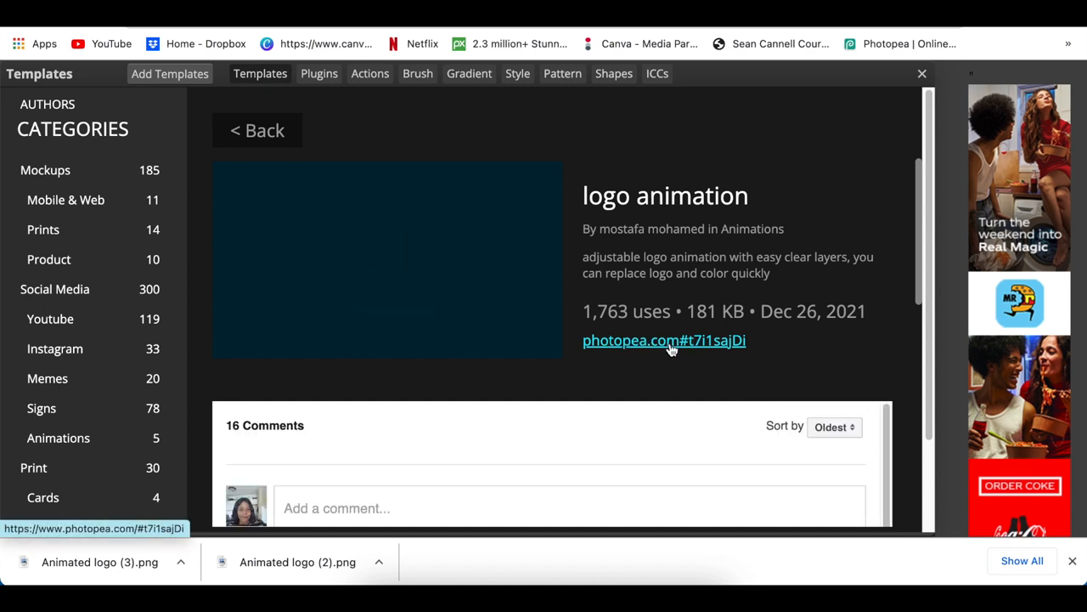
- Follow the template's photopea.com link to load animation.psd in the editor
{"action": "left_click", "coordinate": [664, 341]}
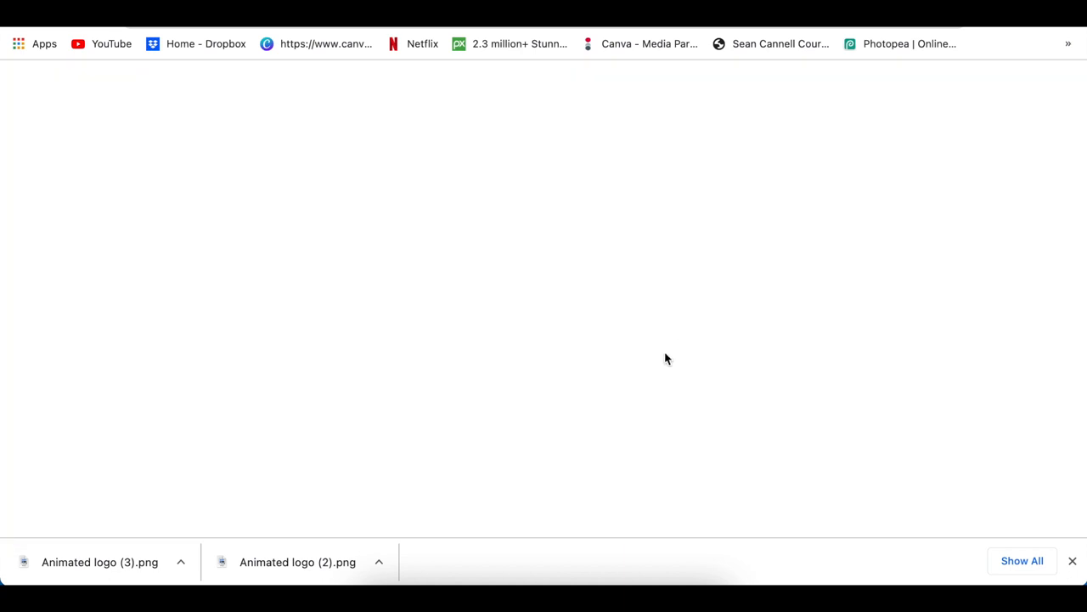
{"action": "left_click", "coordinate": [909, 43]}
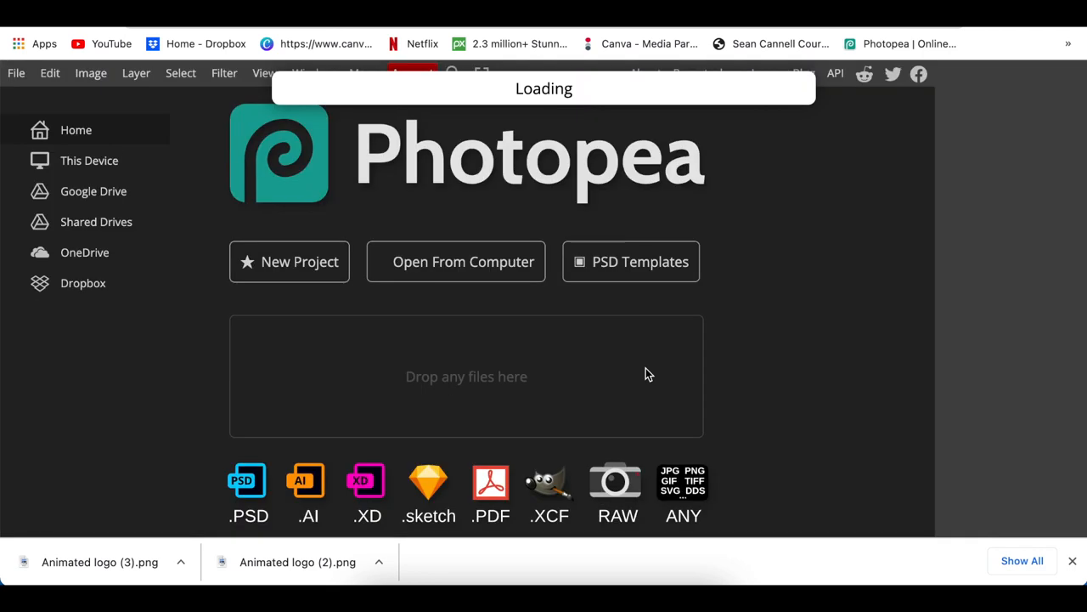
{"action": "mouse_move", "coordinate": [684, 335]}
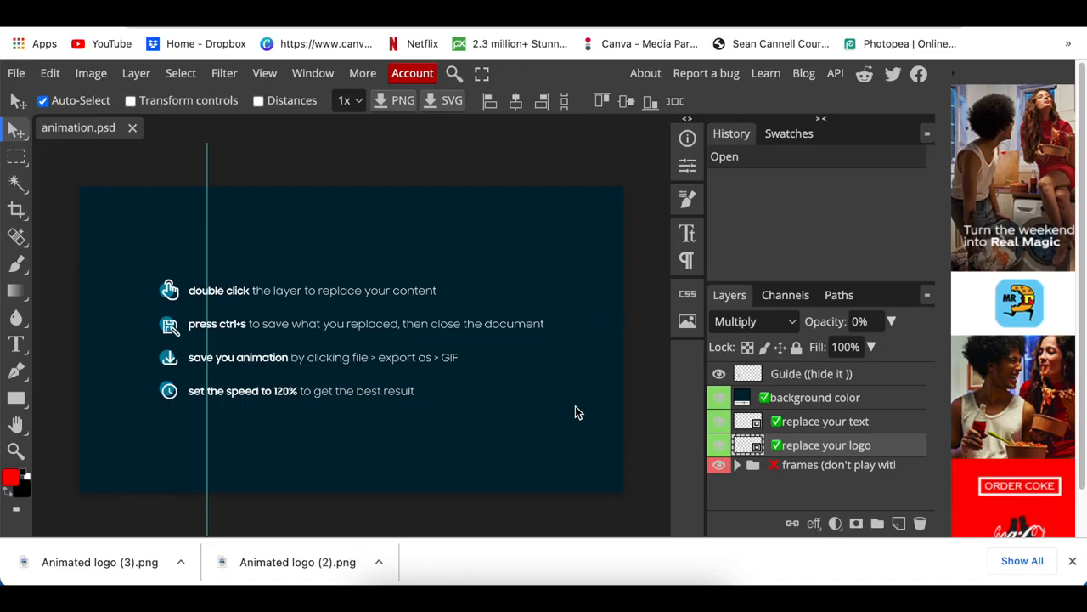
- Hide the Guide layer and set the background color layer to pale green c3ebd8
{"action": "left_click", "coordinate": [719, 373]}
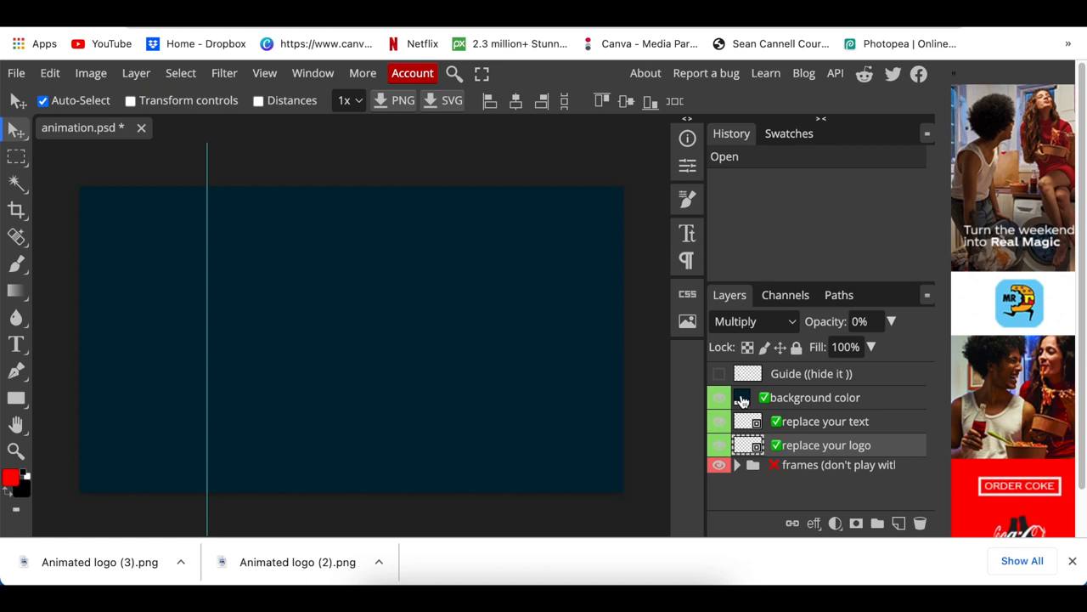
{"action": "double_click", "coordinate": [719, 397]}
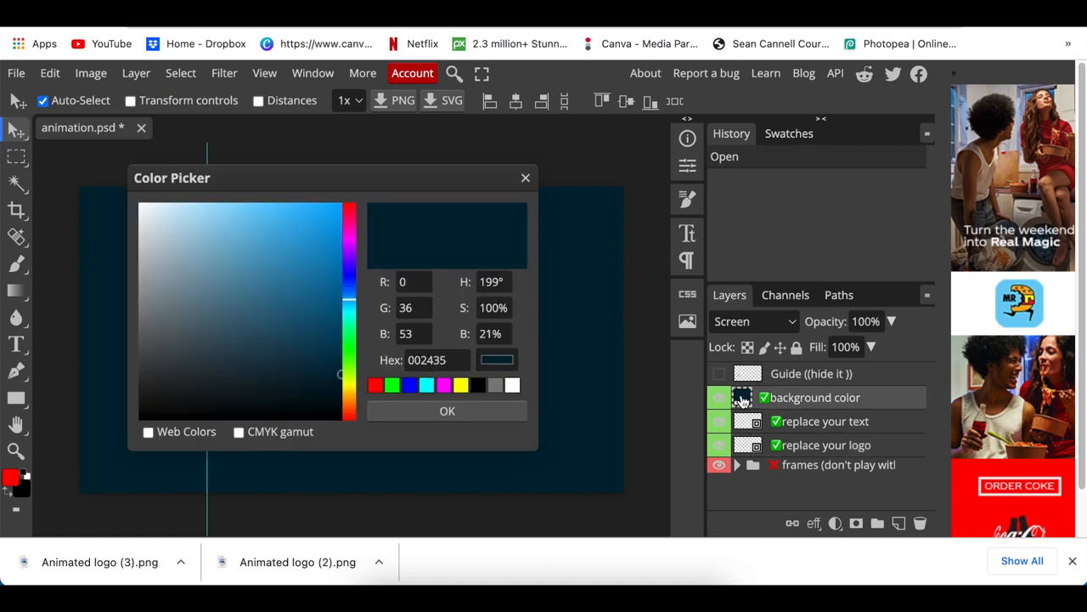
{"action": "mouse_move", "coordinate": [774, 415]}
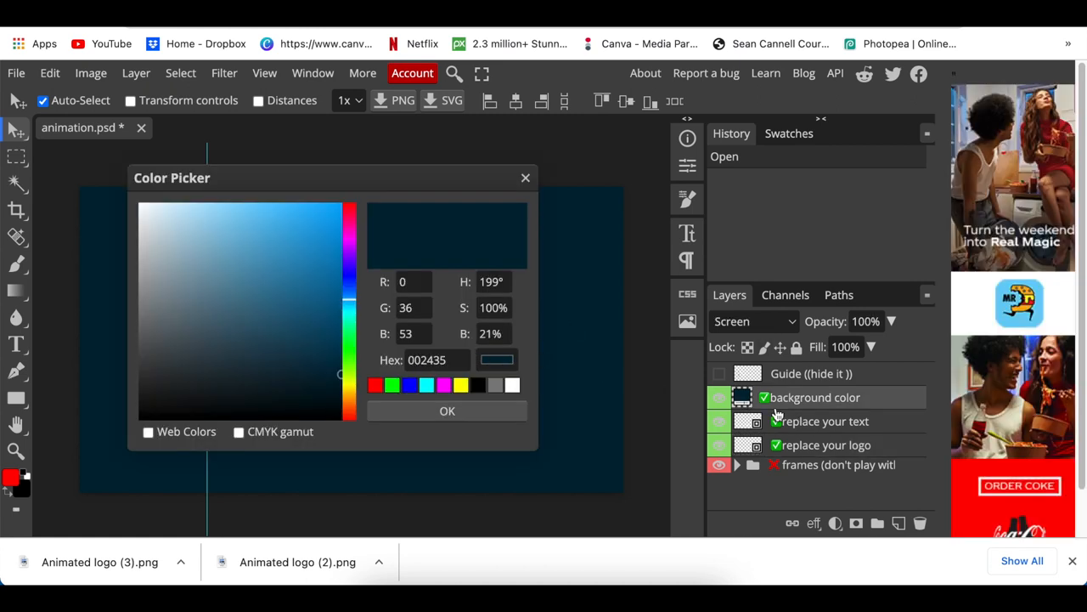
{"action": "mouse_move", "coordinate": [306, 283]}
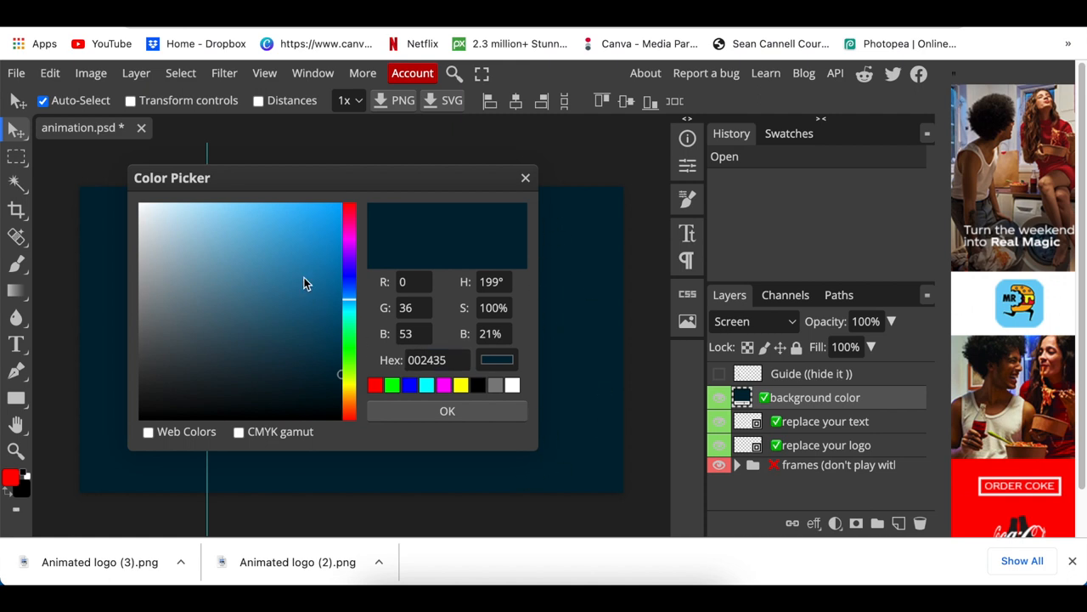
{"action": "mouse_move", "coordinate": [261, 335]}
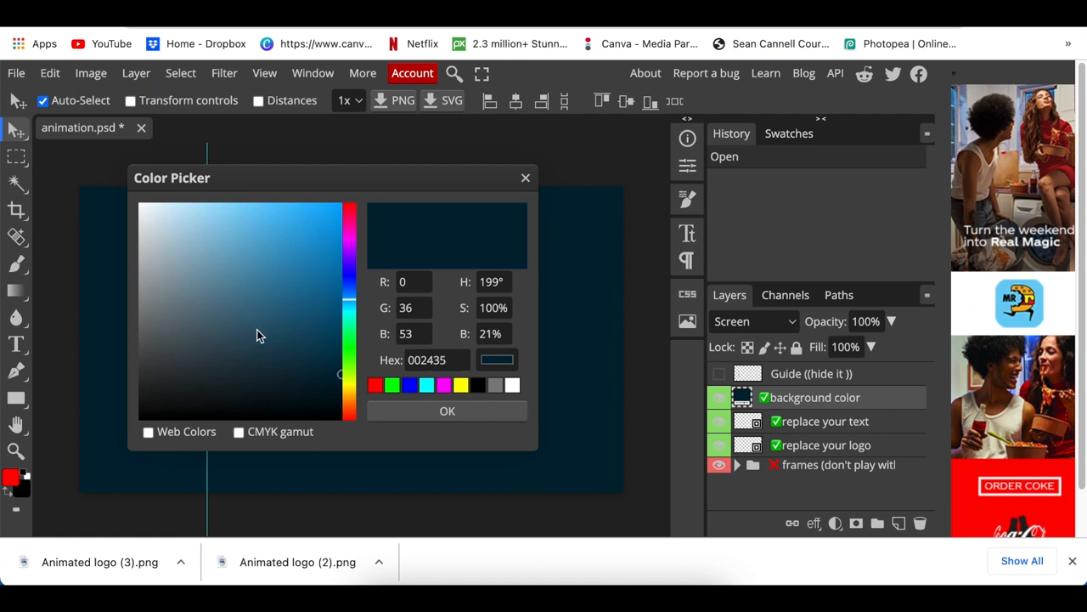
{"action": "left_click", "coordinate": [425, 359]}
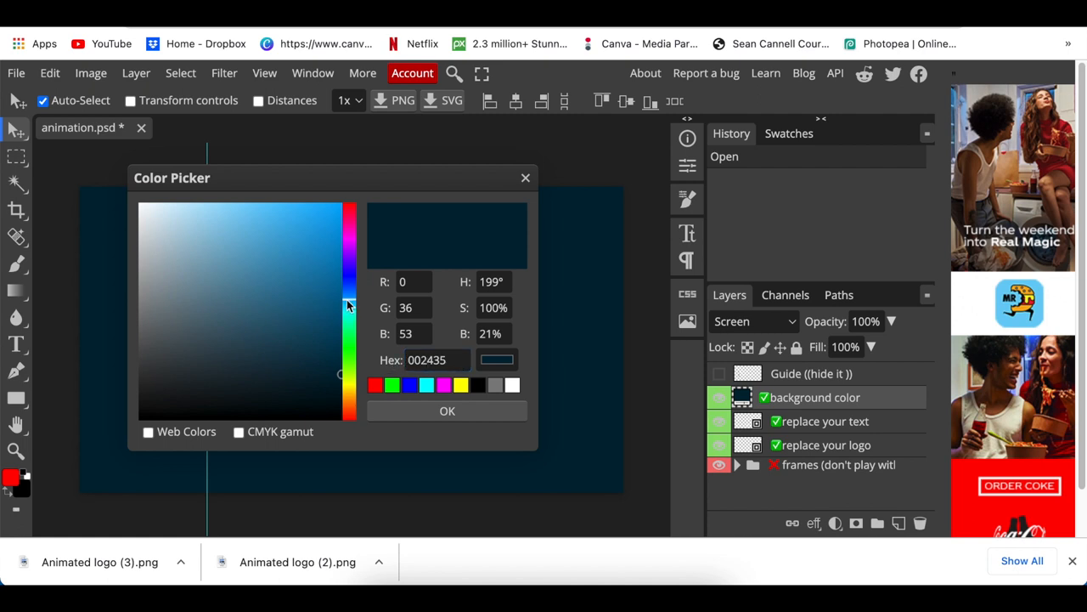
{"action": "left_click_drag", "start_coordinate": [349, 304], "coordinate": [348, 289]}
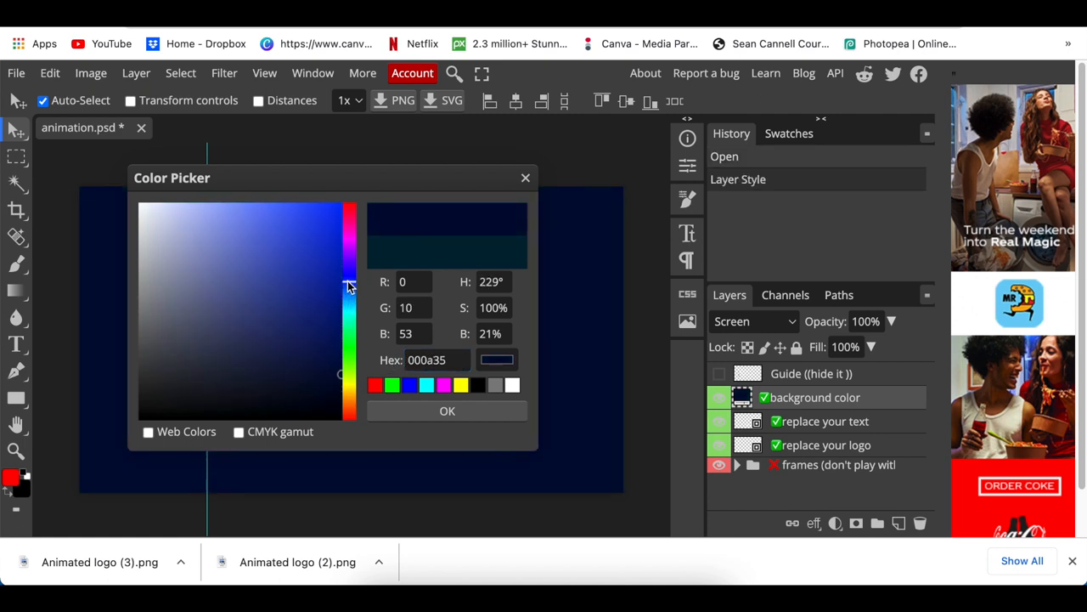
{"action": "left_click_drag", "start_coordinate": [347, 285], "coordinate": [341, 336]}
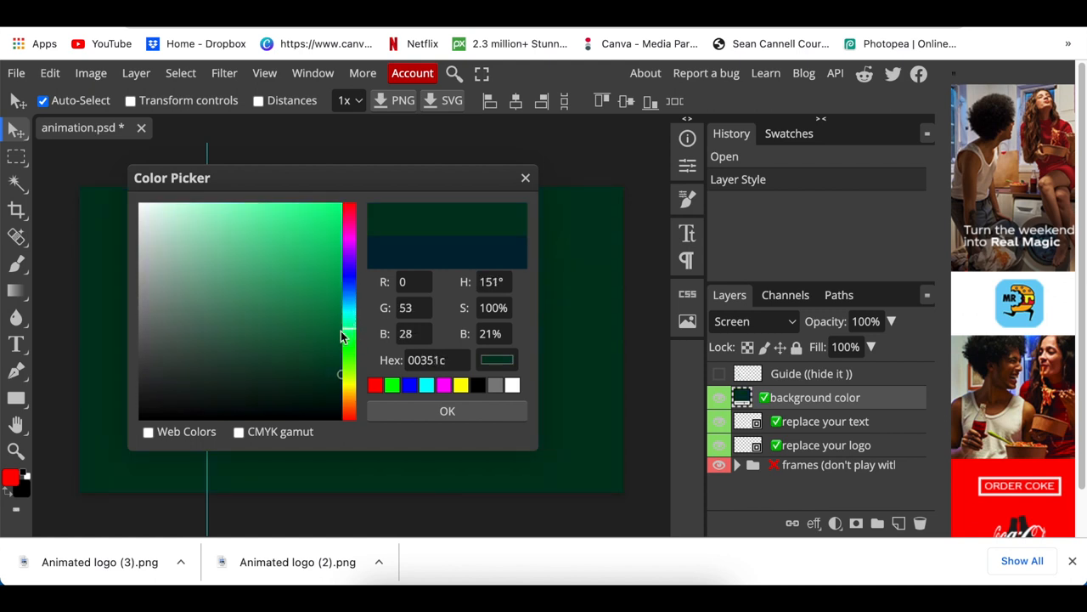
{"action": "left_click", "coordinate": [175, 225]}
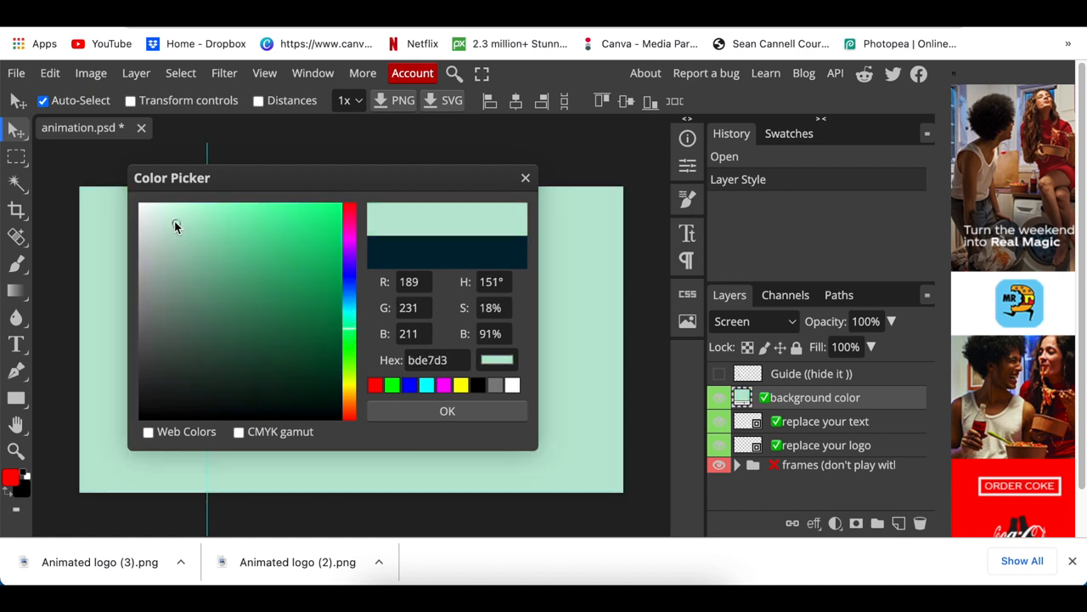
{"action": "left_click", "coordinate": [174, 221]}
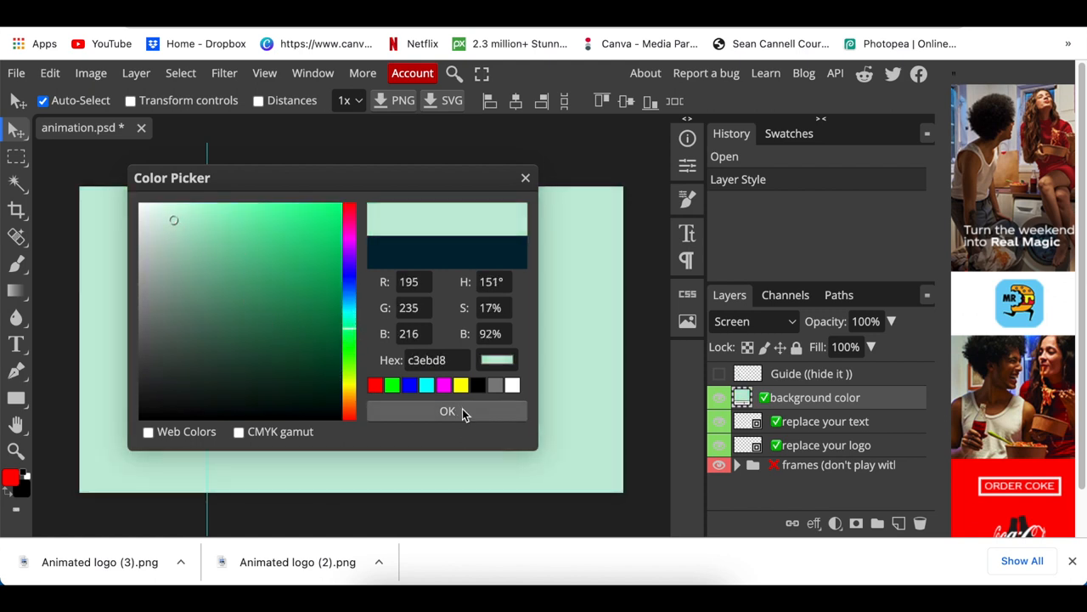
{"action": "left_click", "coordinate": [447, 411]}
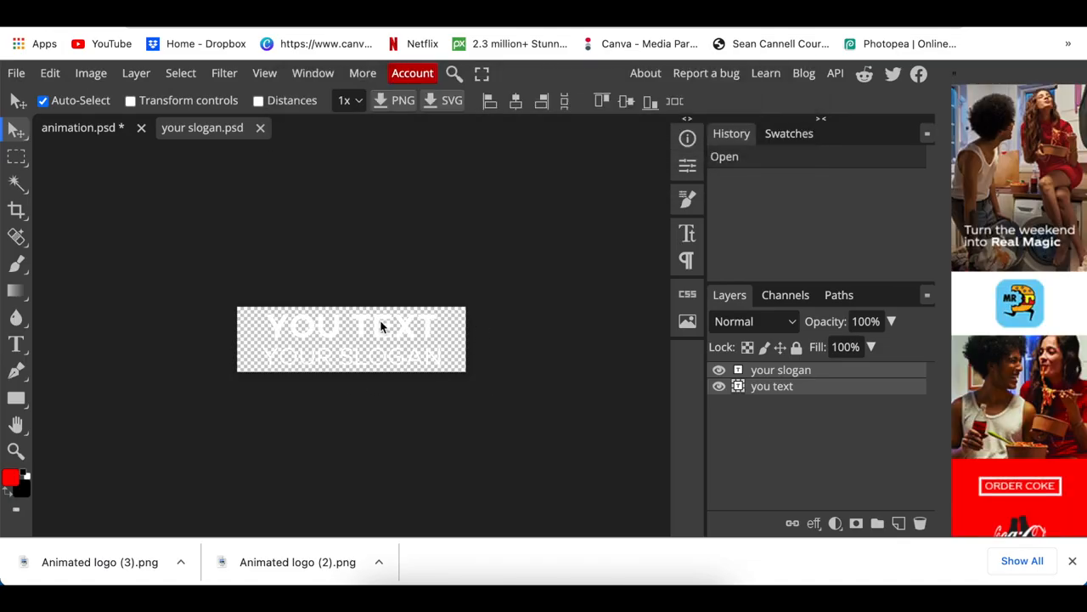
{"action": "mouse_move", "coordinate": [465, 355]}
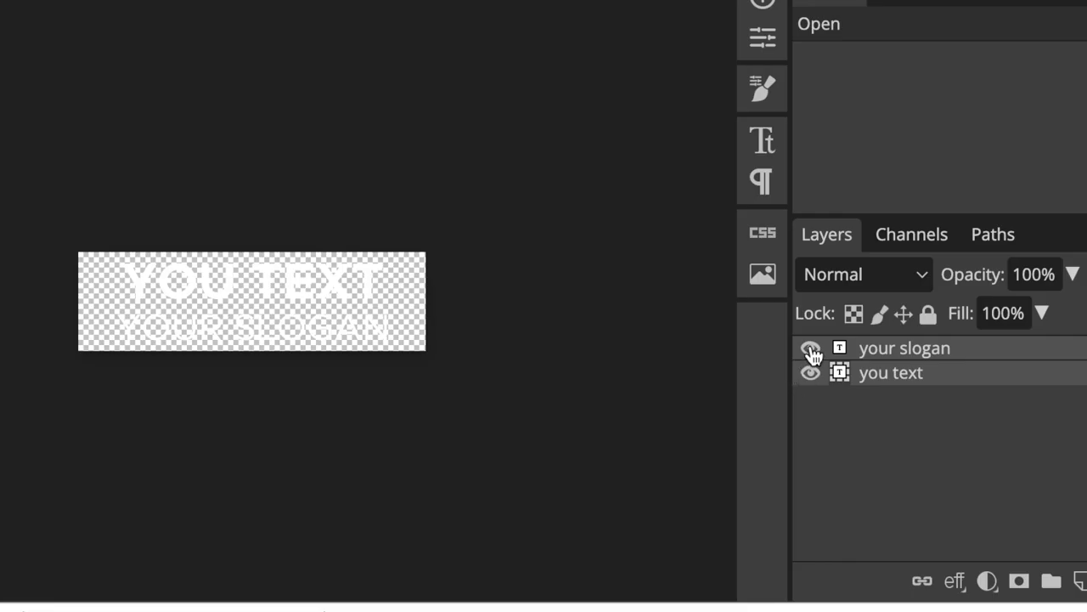
- Hide the 'your slogan' and 'you' text layers and position the THE CUBE image
{"action": "left_click", "coordinate": [811, 348]}
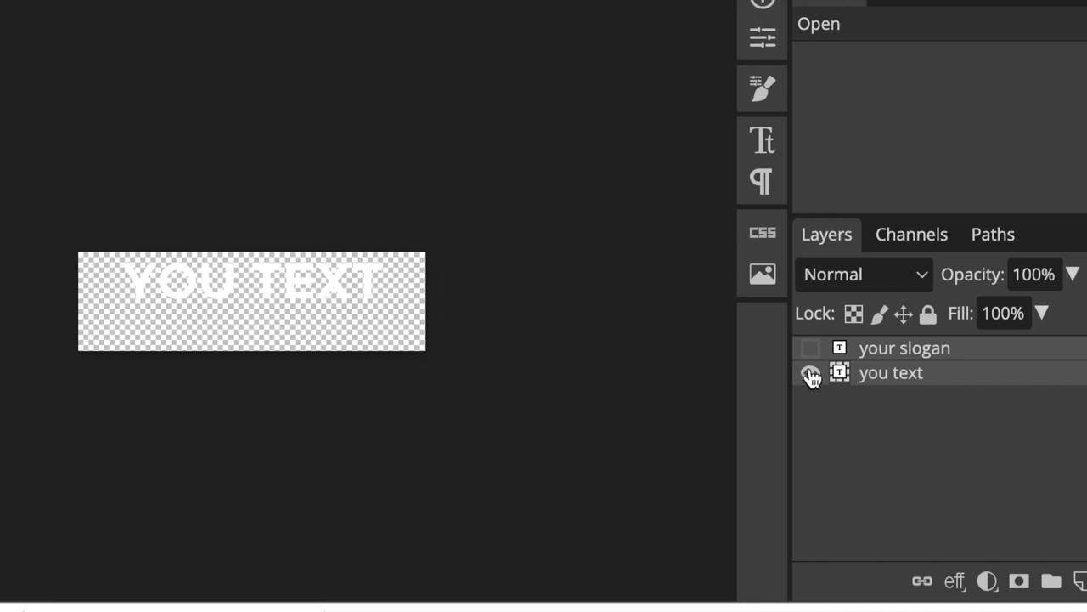
{"action": "left_click", "coordinate": [810, 372]}
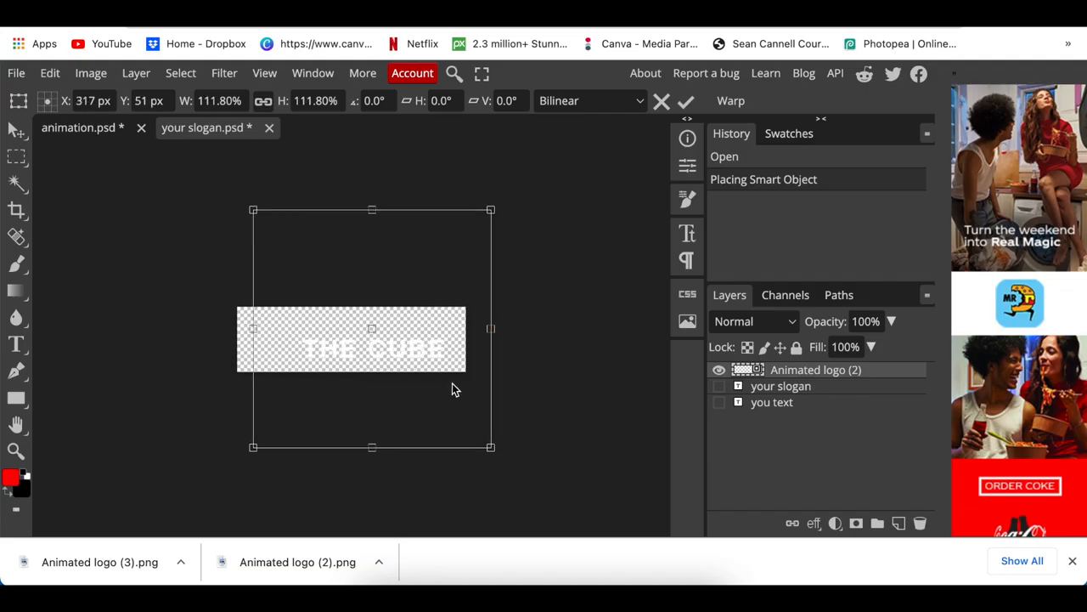
{"action": "left_click_drag", "start_coordinate": [490, 446], "coordinate": [477, 446]}
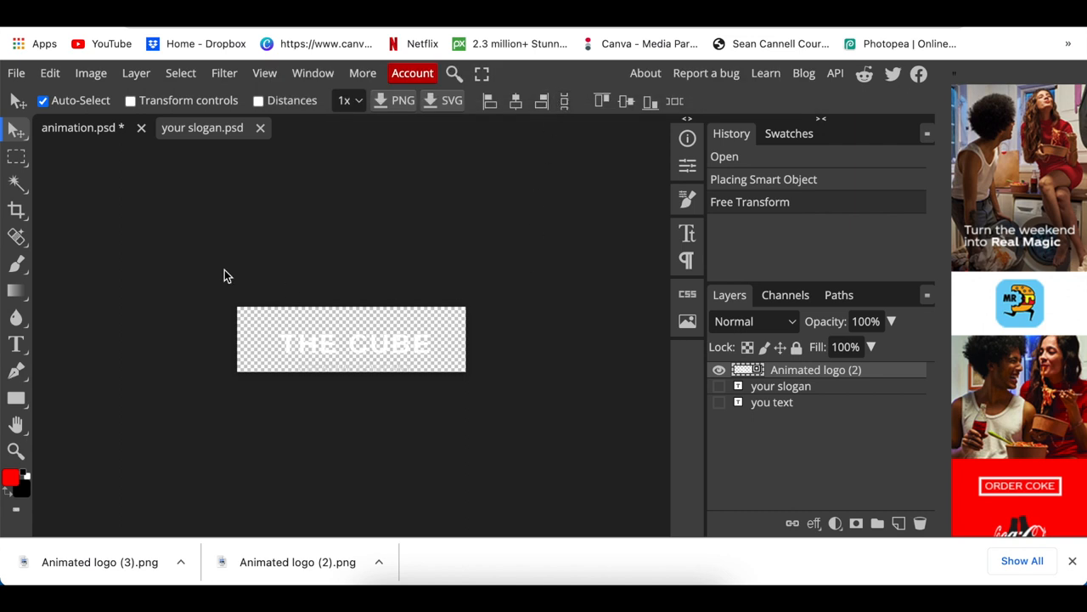
{"action": "mouse_move", "coordinate": [93, 260]}
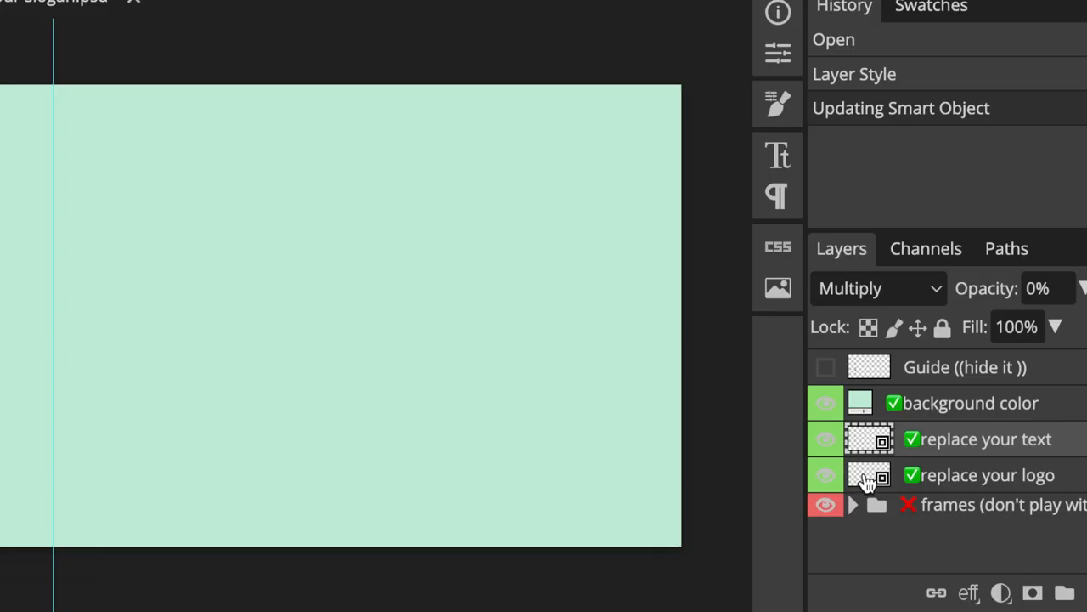
- In the logo smart object, hide the old logo, center the cube image, and save
{"action": "double_click", "coordinate": [869, 475]}
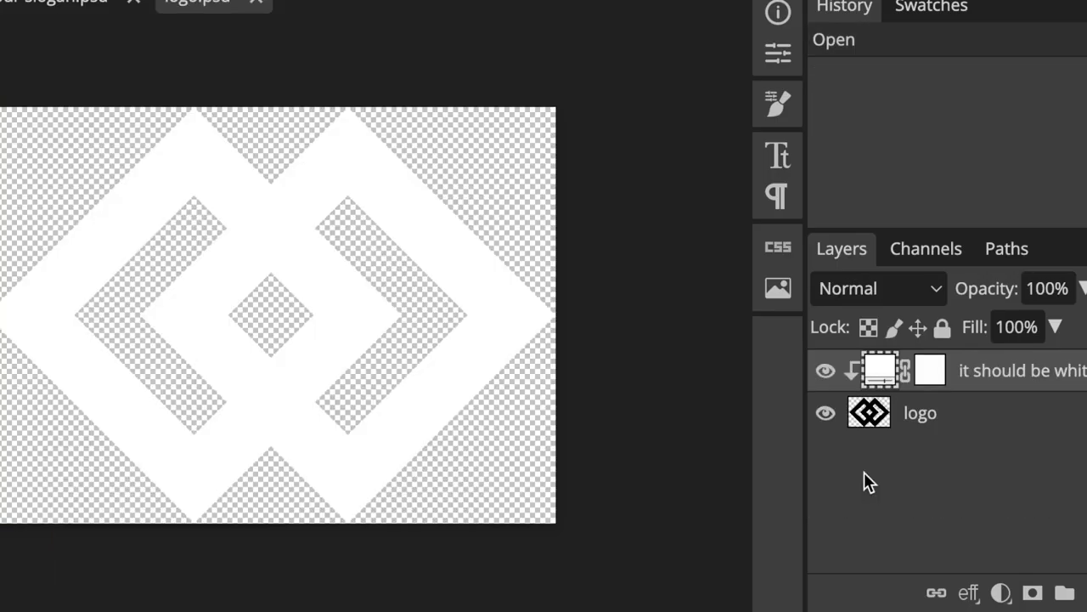
{"action": "left_click", "coordinate": [825, 414]}
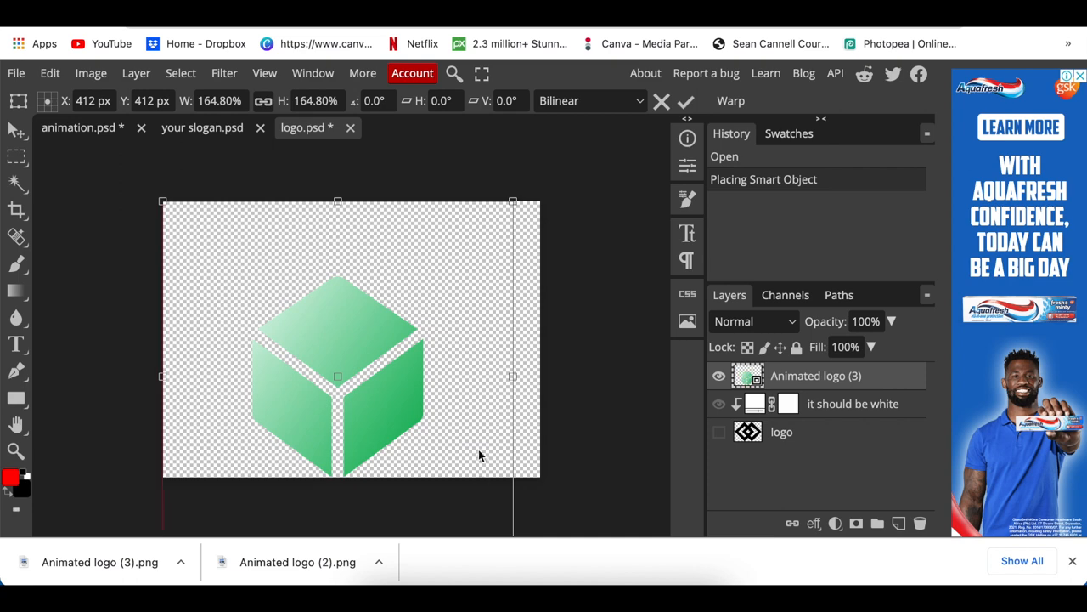
{"action": "left_click_drag", "start_coordinate": [337, 376], "coordinate": [351, 337]}
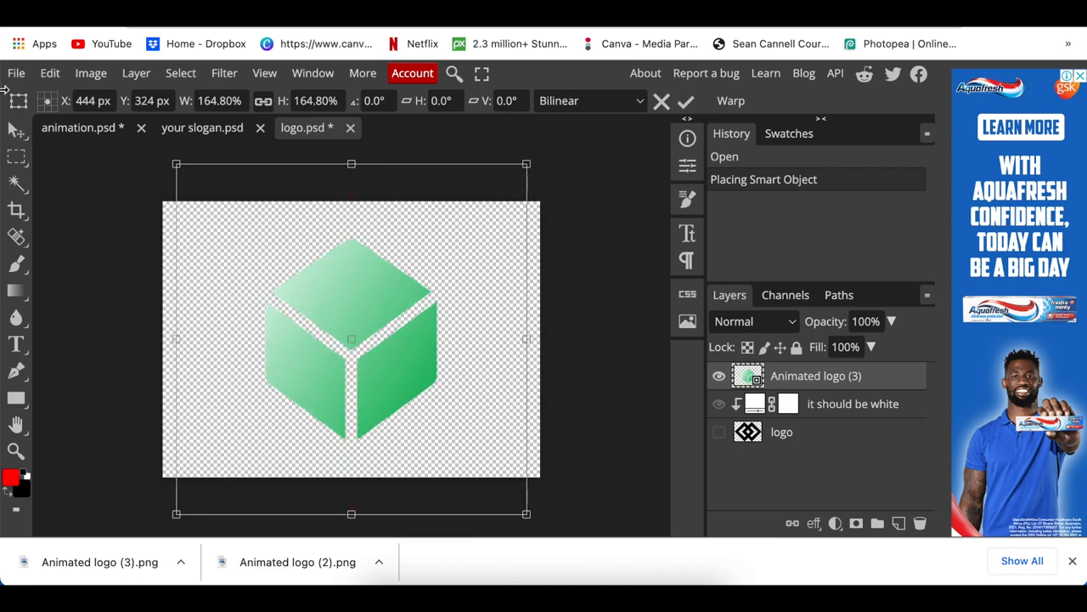
{"action": "left_click", "coordinate": [15, 72]}
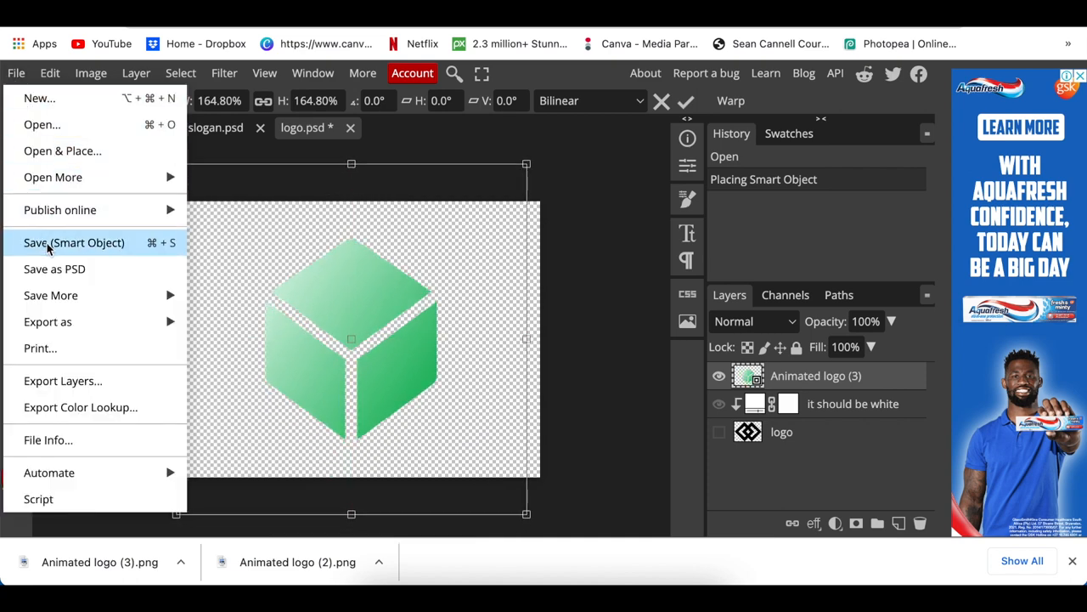
{"action": "left_click", "coordinate": [73, 242]}
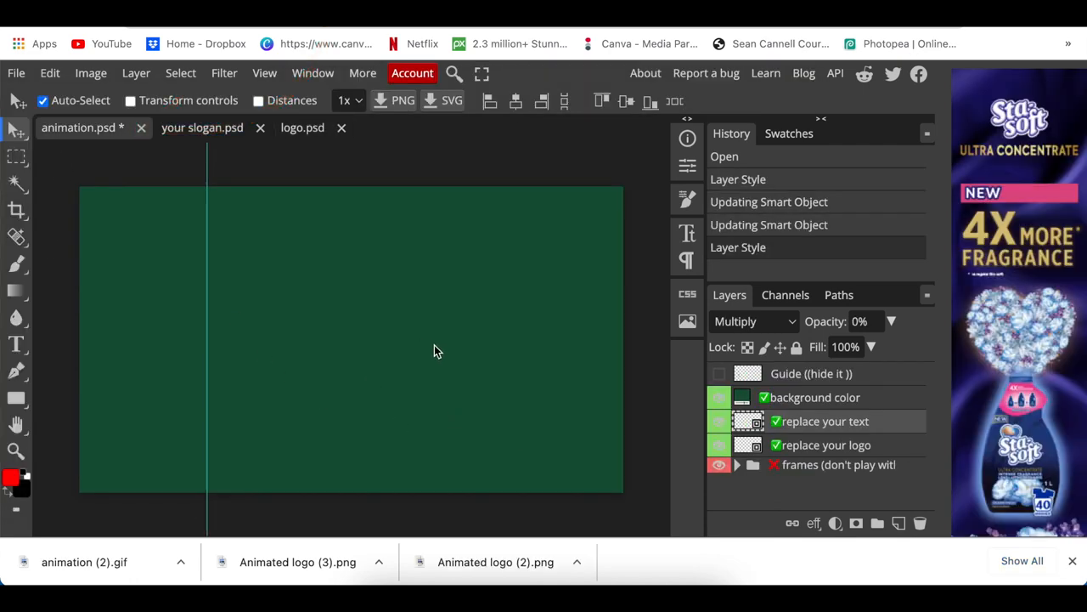
{"action": "mouse_move", "coordinate": [17, 75]}
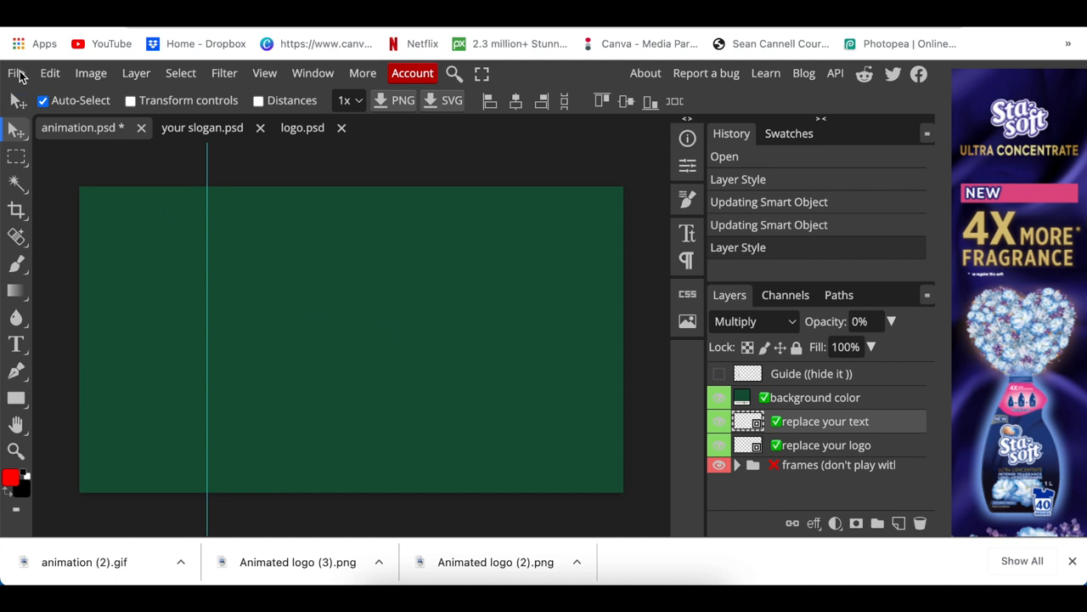
- Open the GIF export dialog through File > Export as > GIF
{"action": "left_click", "coordinate": [16, 73]}
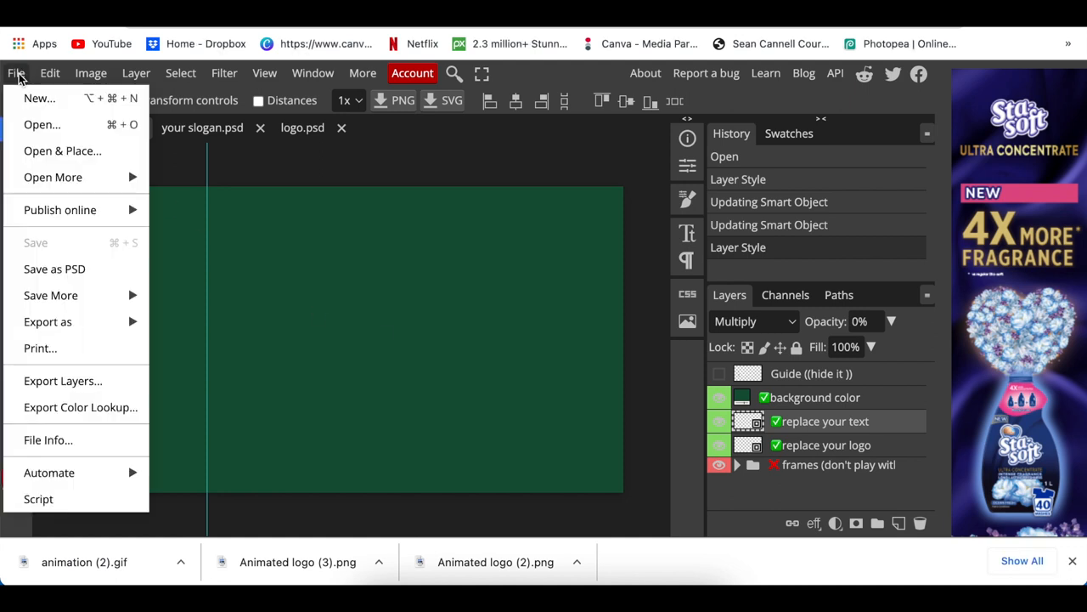
{"action": "left_click", "coordinate": [47, 321]}
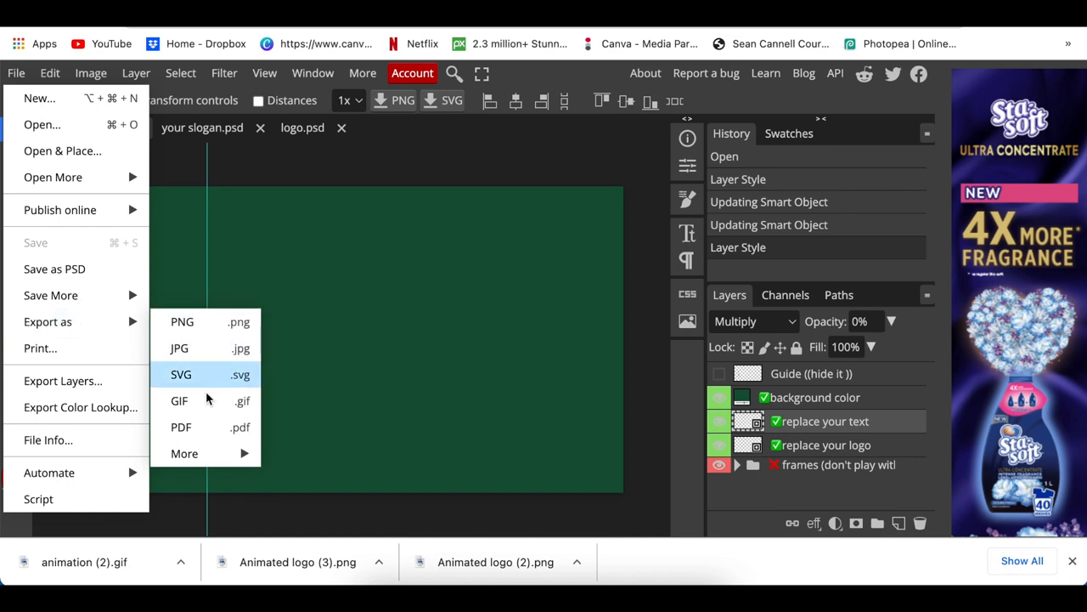
{"action": "mouse_move", "coordinate": [179, 400]}
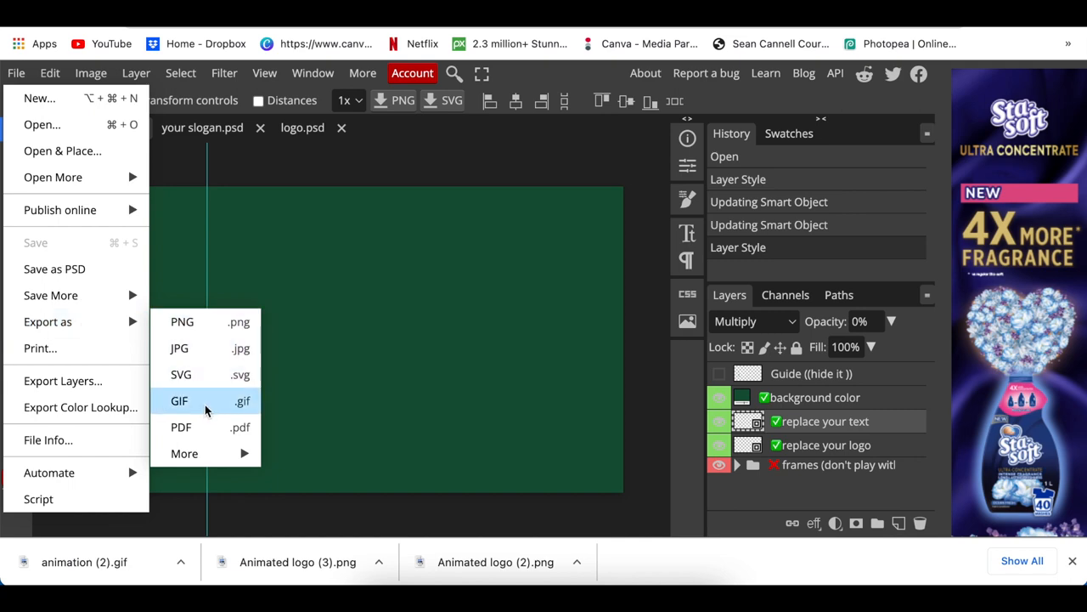
{"action": "left_click", "coordinate": [179, 401]}
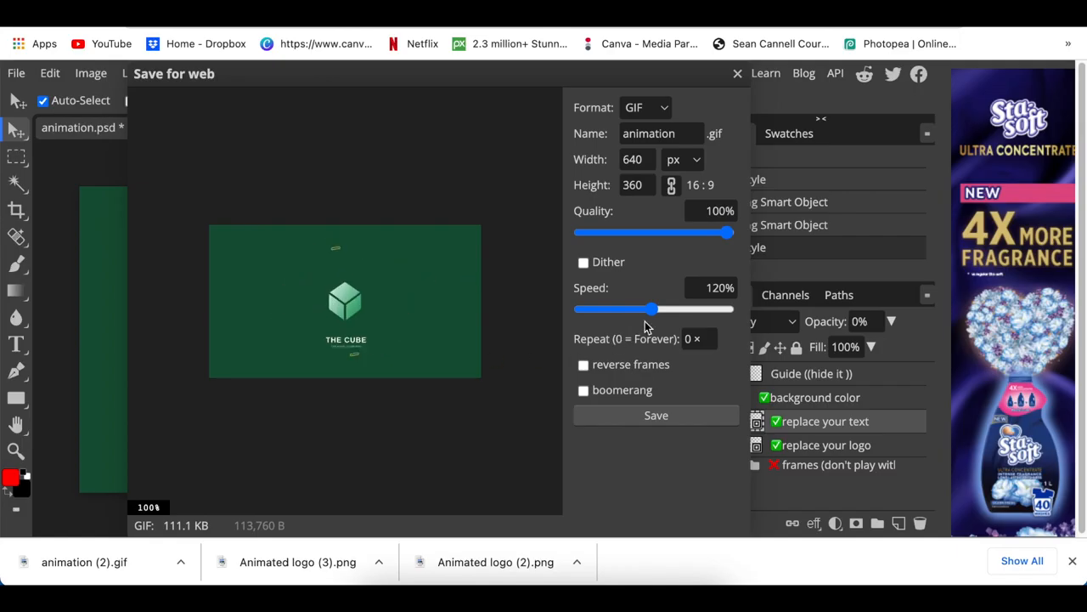
- Set the GIF animation speed to 120% and Repeat to 0 for endless looping
{"action": "left_click", "coordinate": [712, 287]}
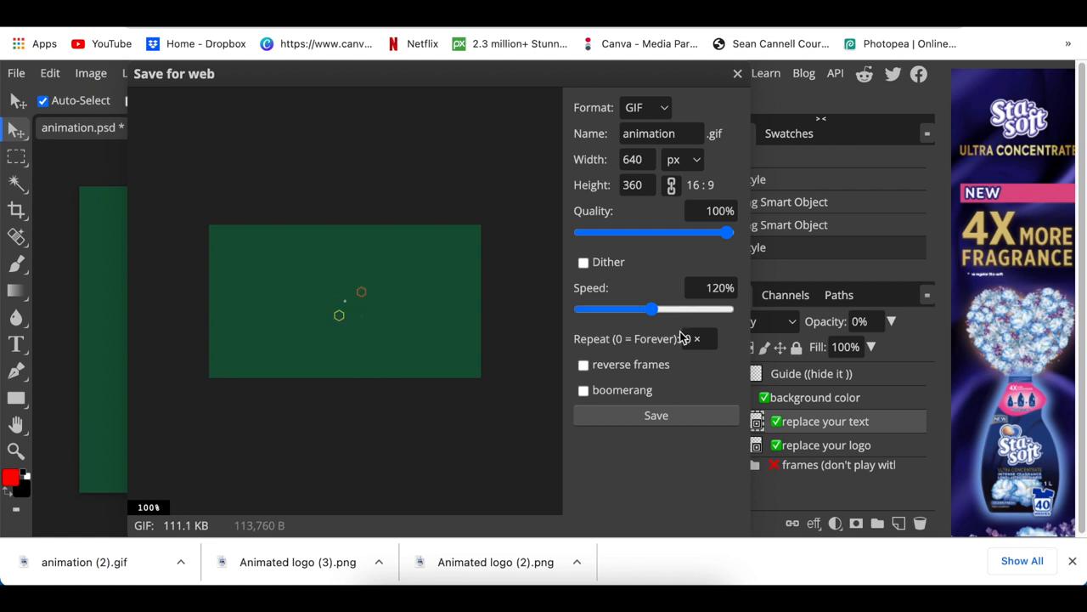
{"action": "left_click", "coordinate": [656, 415]}
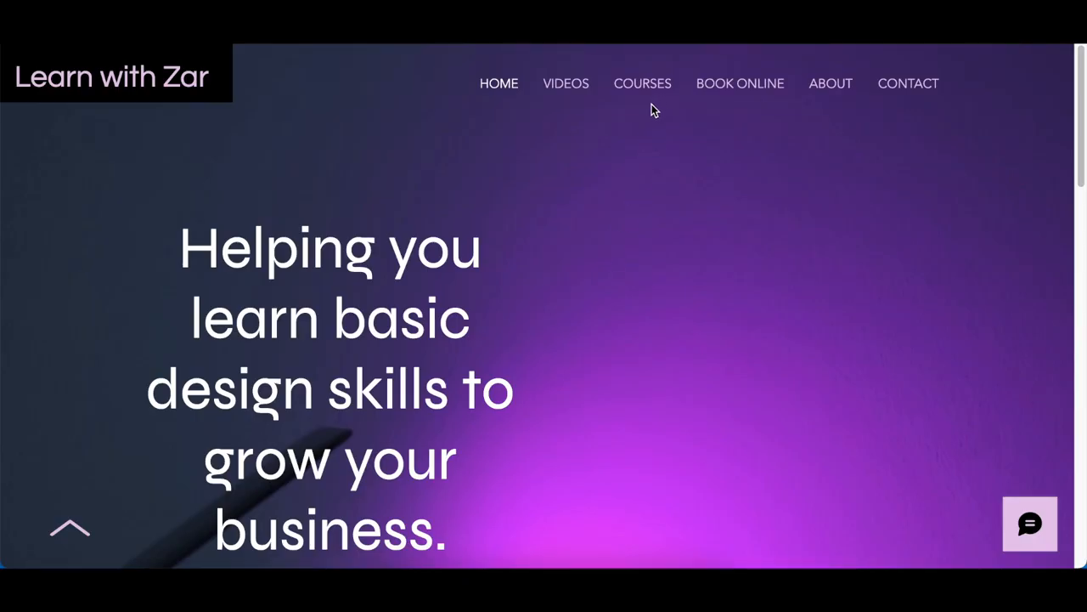
- Browse the Learn with Zar Courses page to view the two coming-soon course cards and subscribe form
{"action": "left_click", "coordinate": [642, 83]}
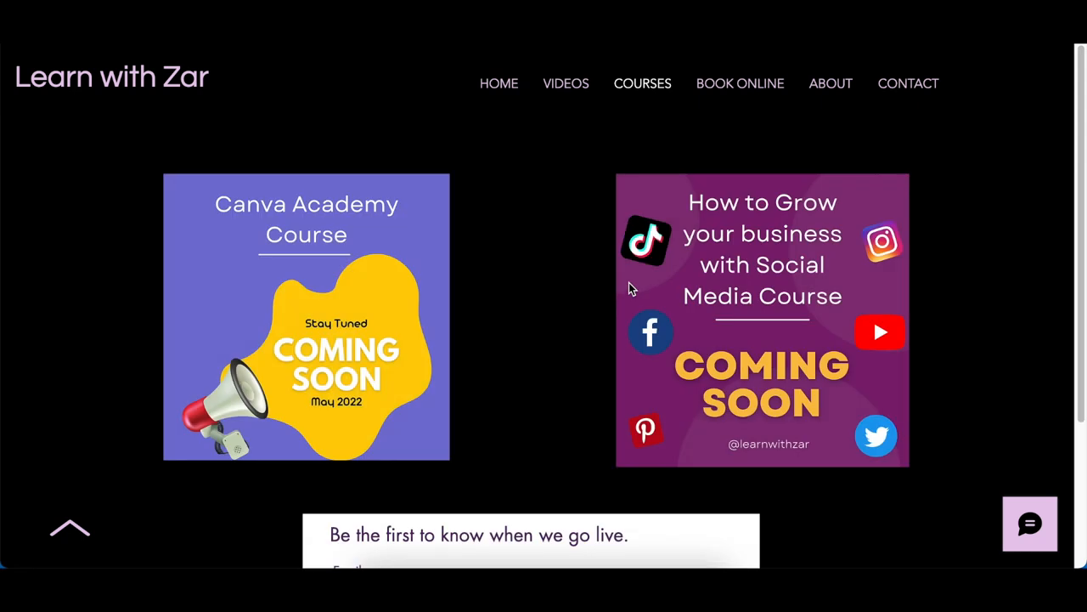
{"action": "mouse_move", "coordinate": [297, 335]}
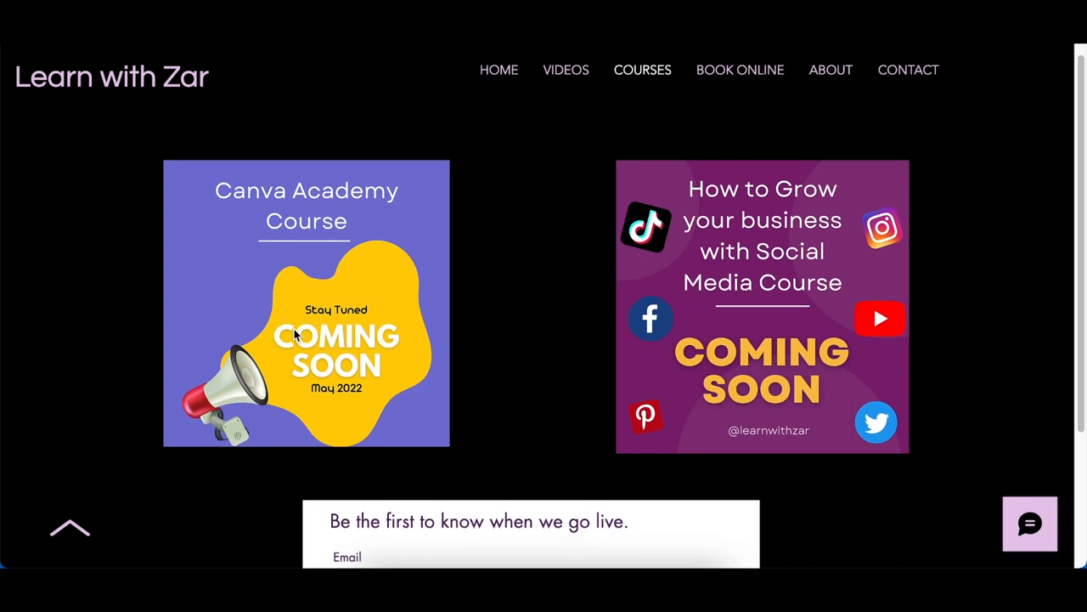
{"action": "scroll", "scroll_direction": "down", "scroll_amount": 3}
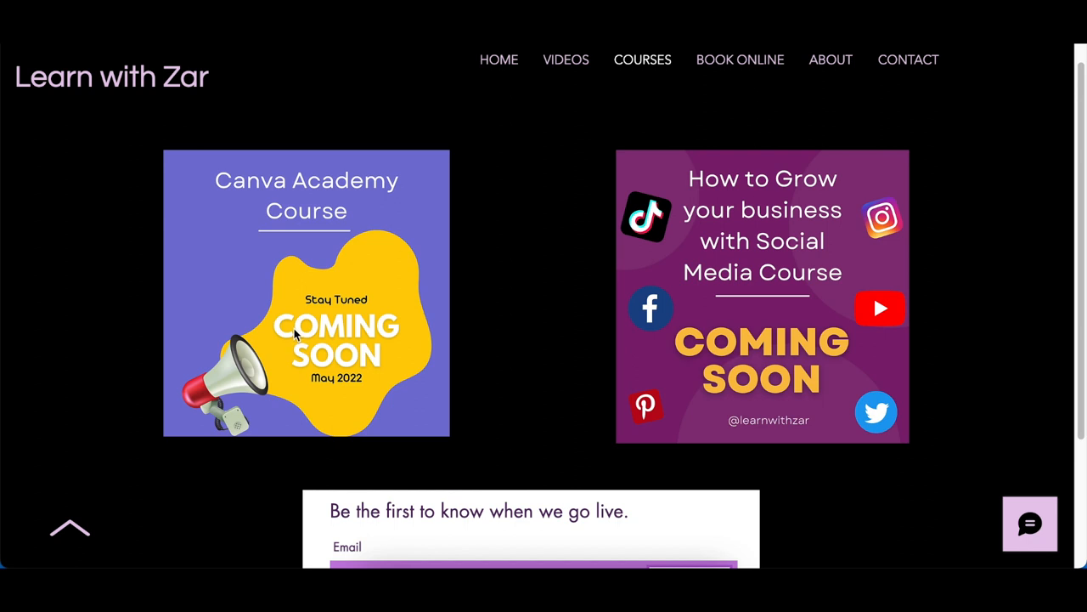
{"action": "scroll", "scroll_direction": "down", "scroll_amount": 3}
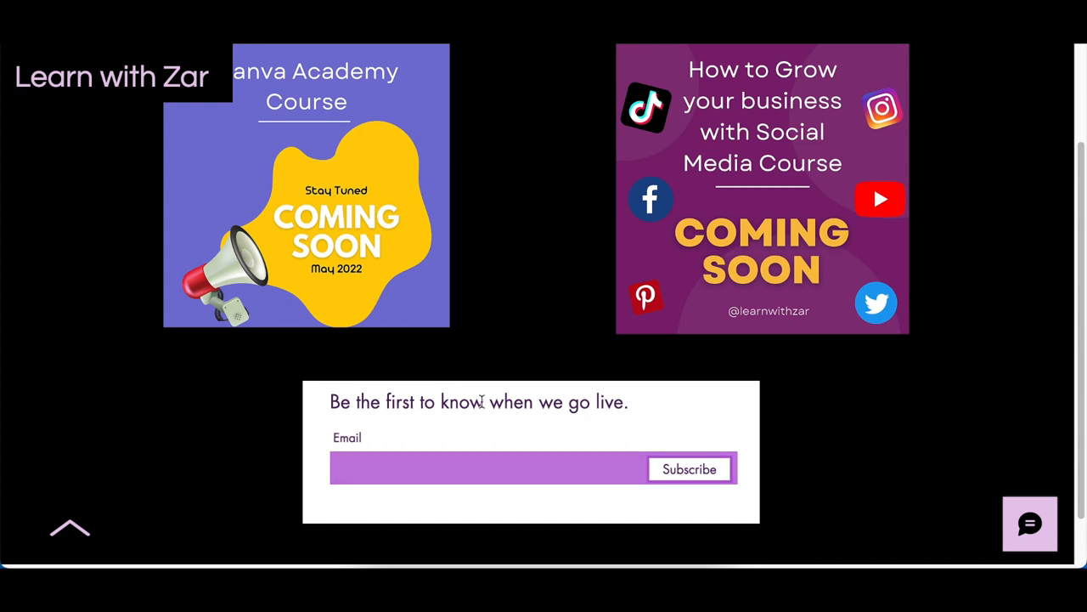
{"action": "scroll", "scroll_direction": "up", "scroll_amount": 3}
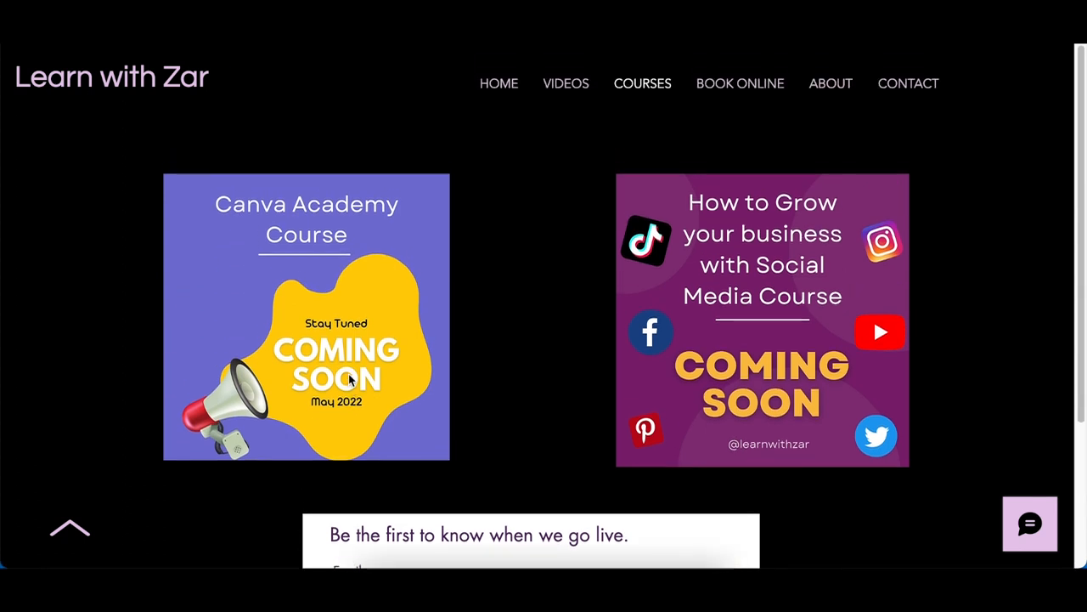